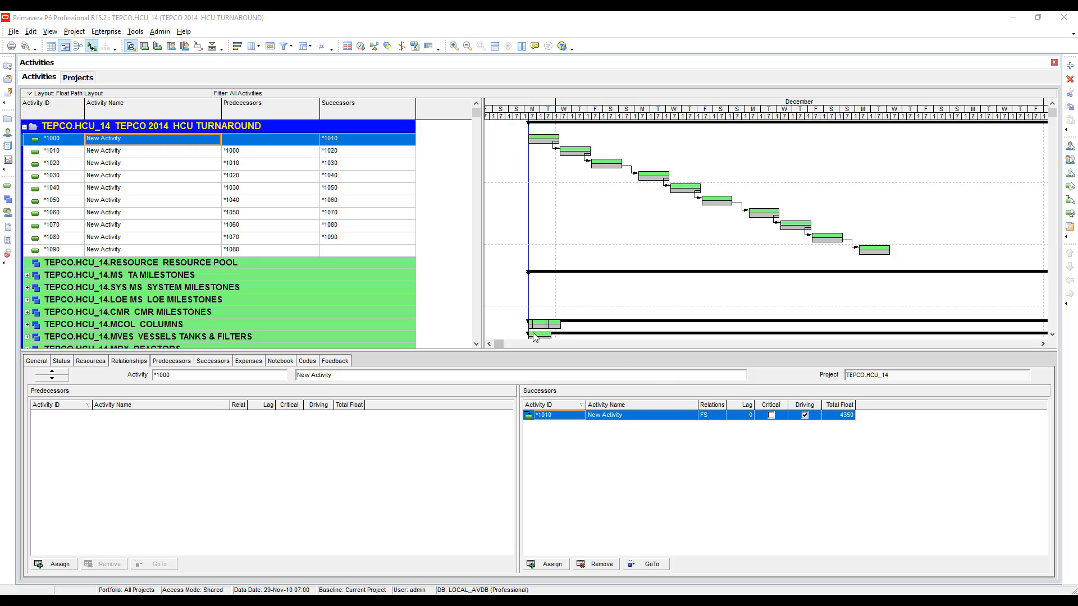
pyautogui.moveTo(201, 256)
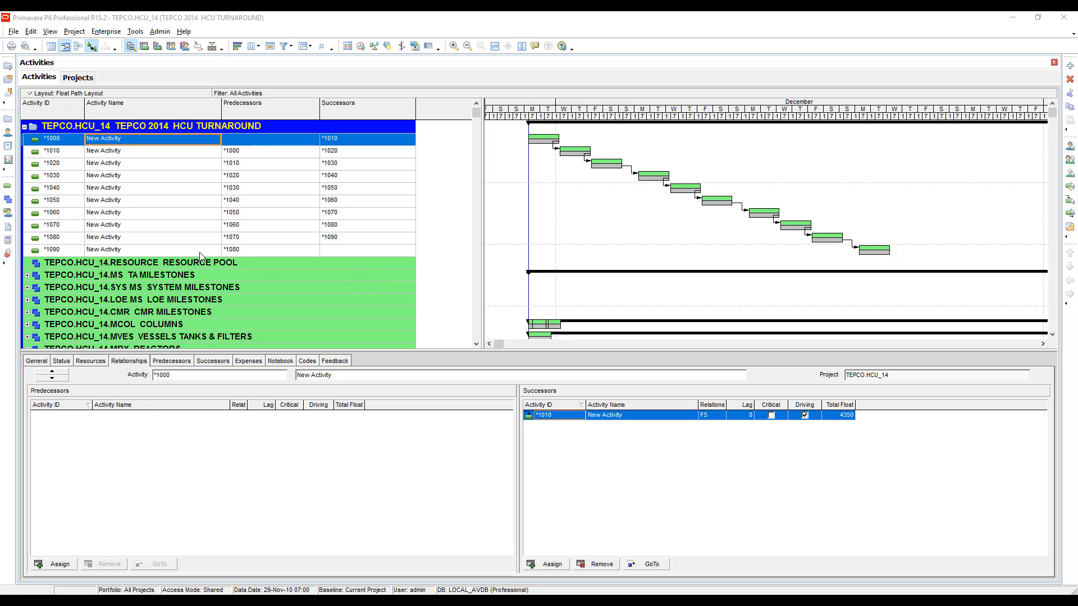
pyautogui.moveTo(271, 147)
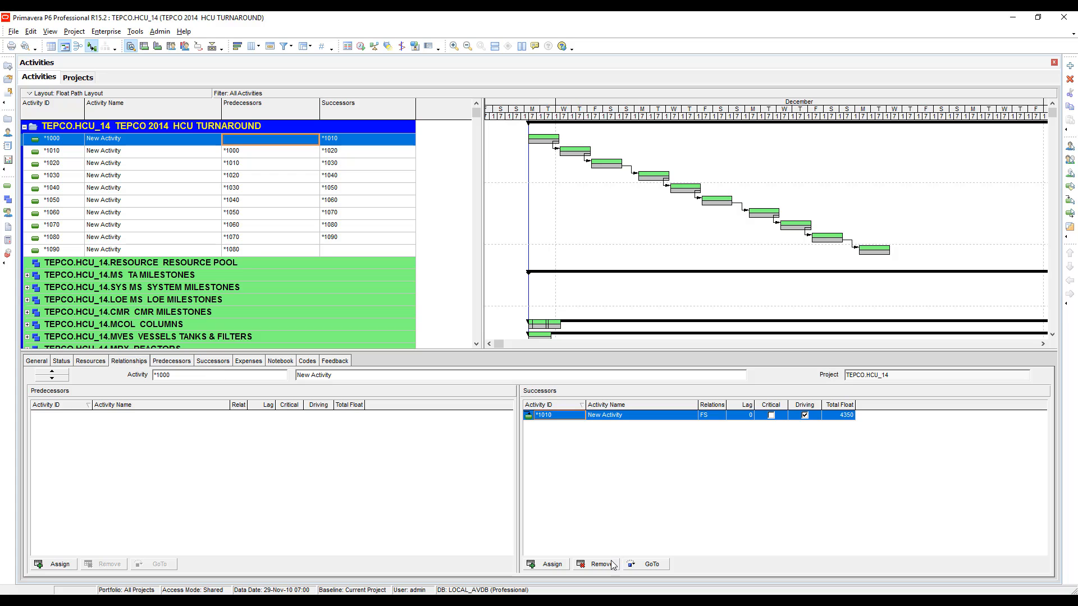
pyautogui.moveTo(259, 293)
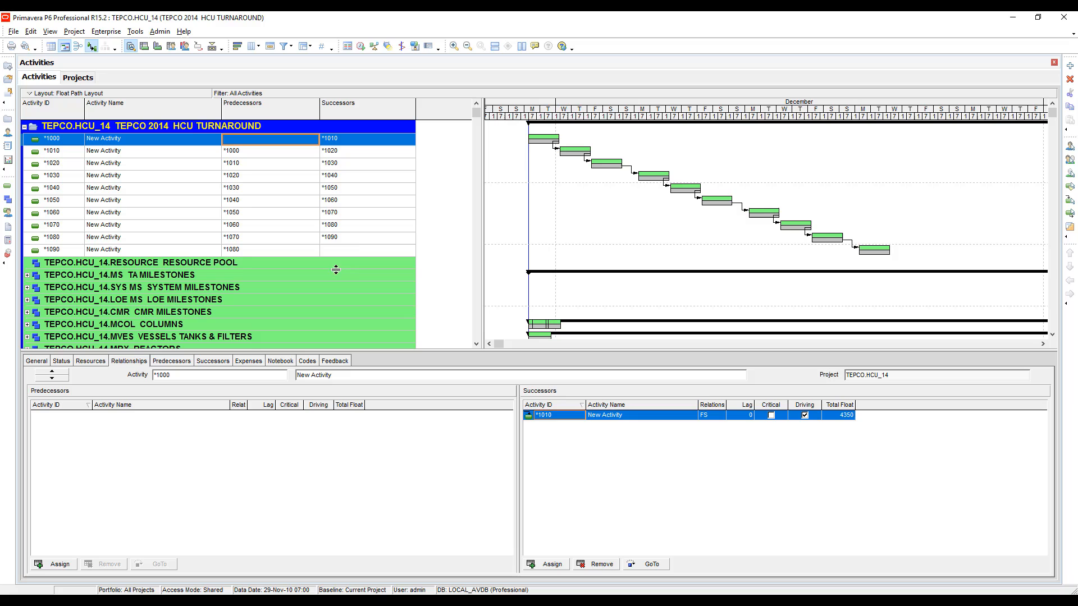
pyautogui.moveTo(850, 246)
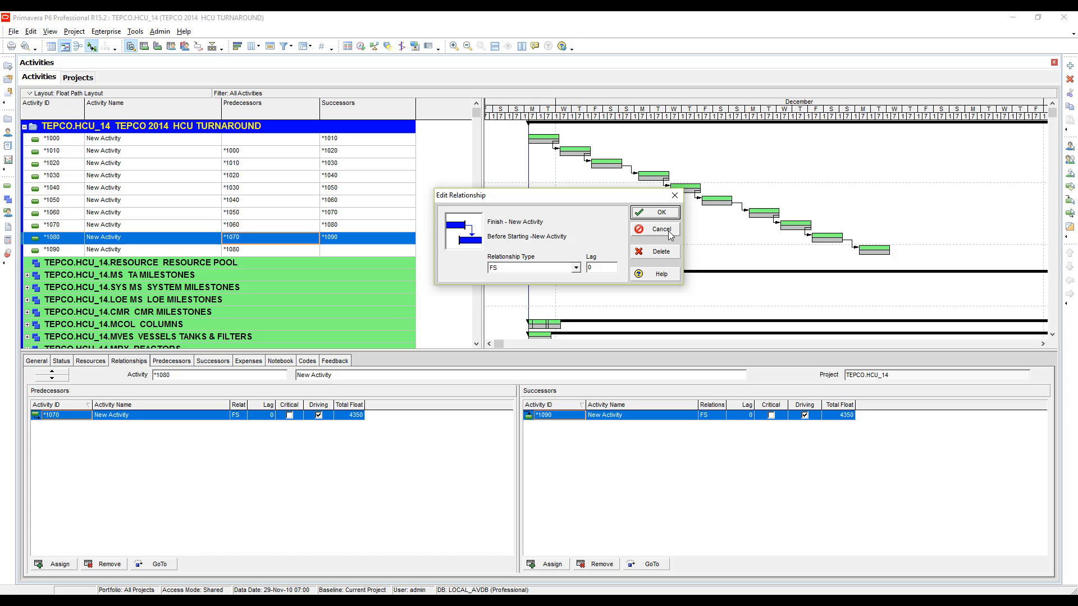
# Dismiss the relationship details for activity 1080 without changing its links
pyautogui.click(659, 229)
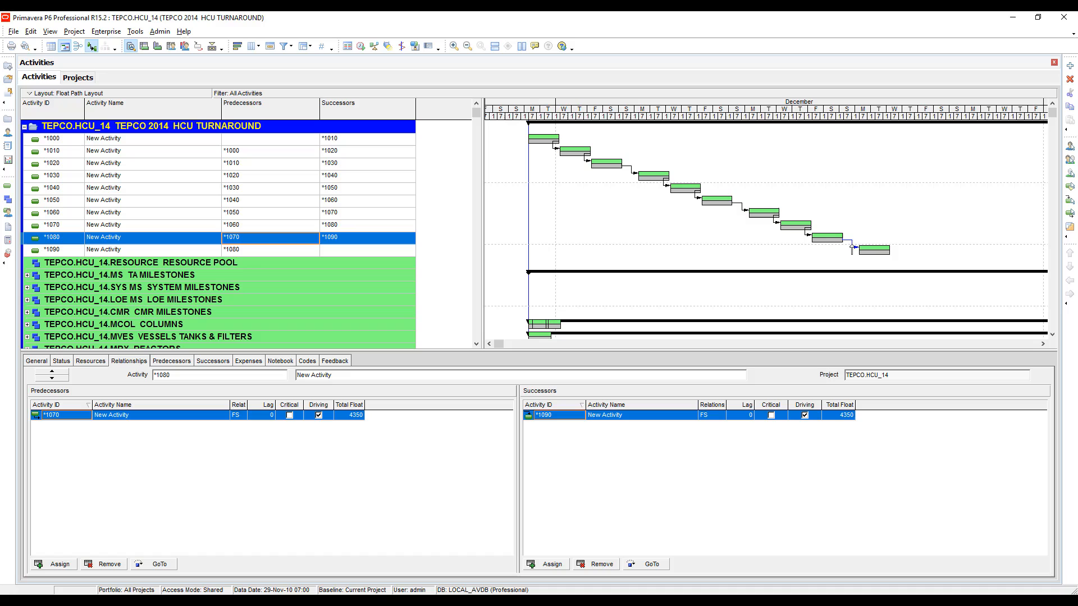
pyautogui.moveTo(862, 289)
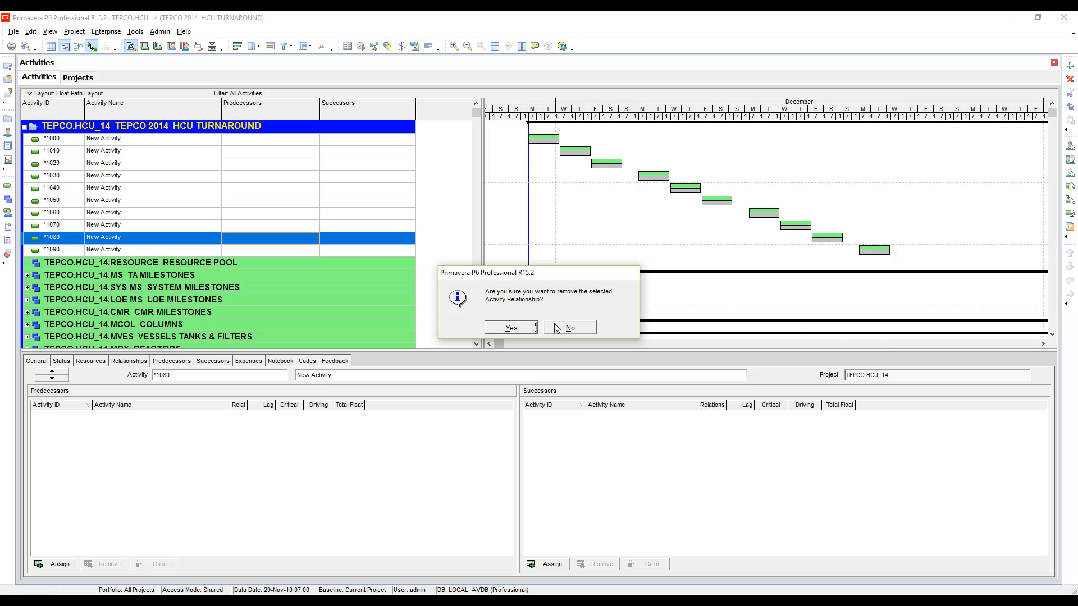
# Confirm the removal, then bring up Assign Predecessors for activity E320.0310 DOCUMENT INSPECTION RESULTS
pyautogui.click(510, 327)
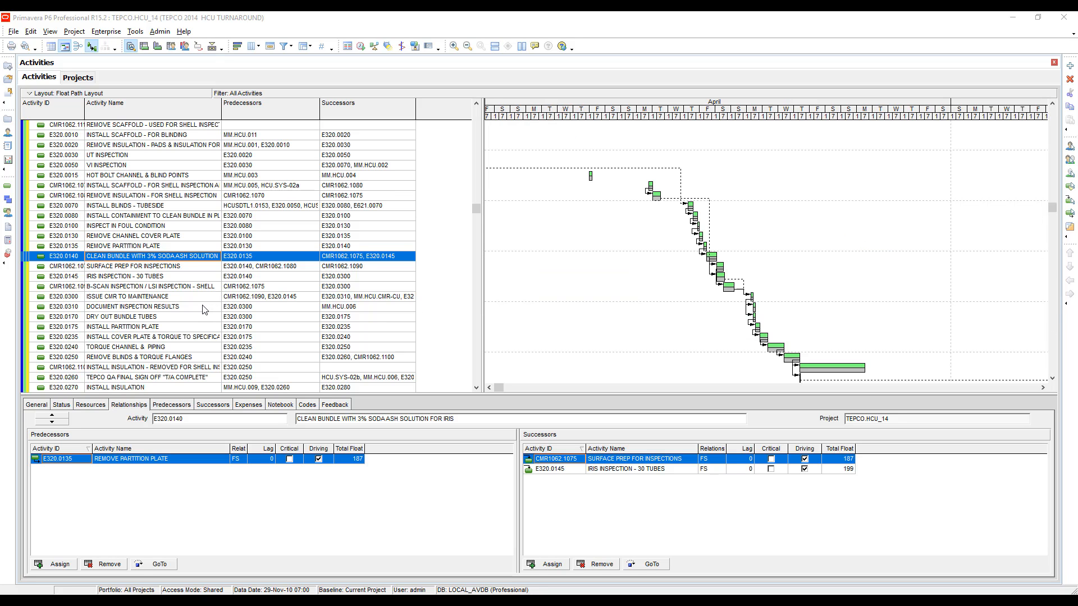
pyautogui.click(134, 306)
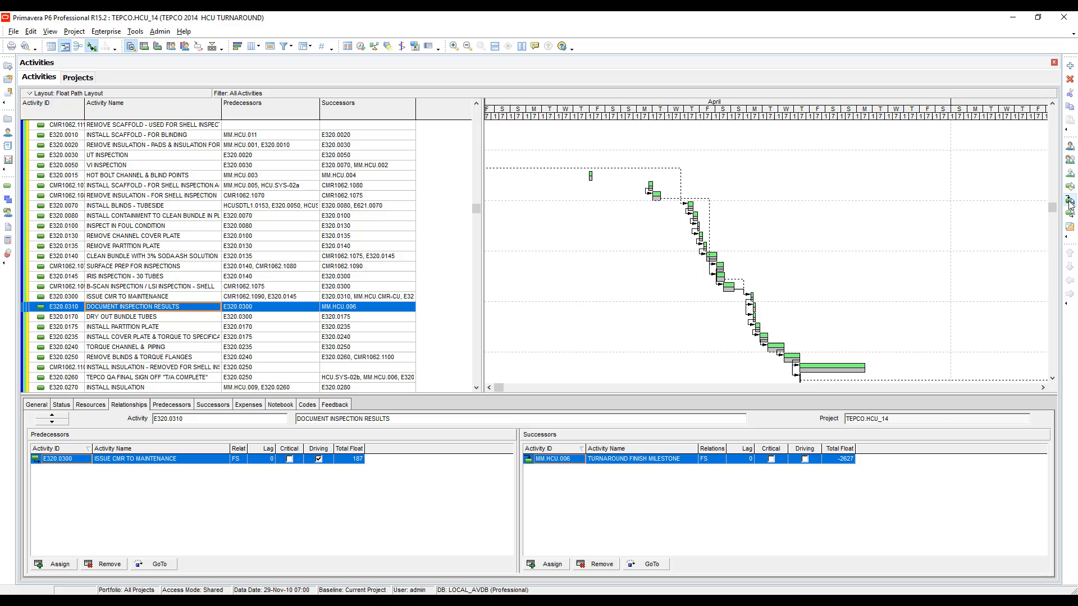
pyautogui.moveTo(1071, 211)
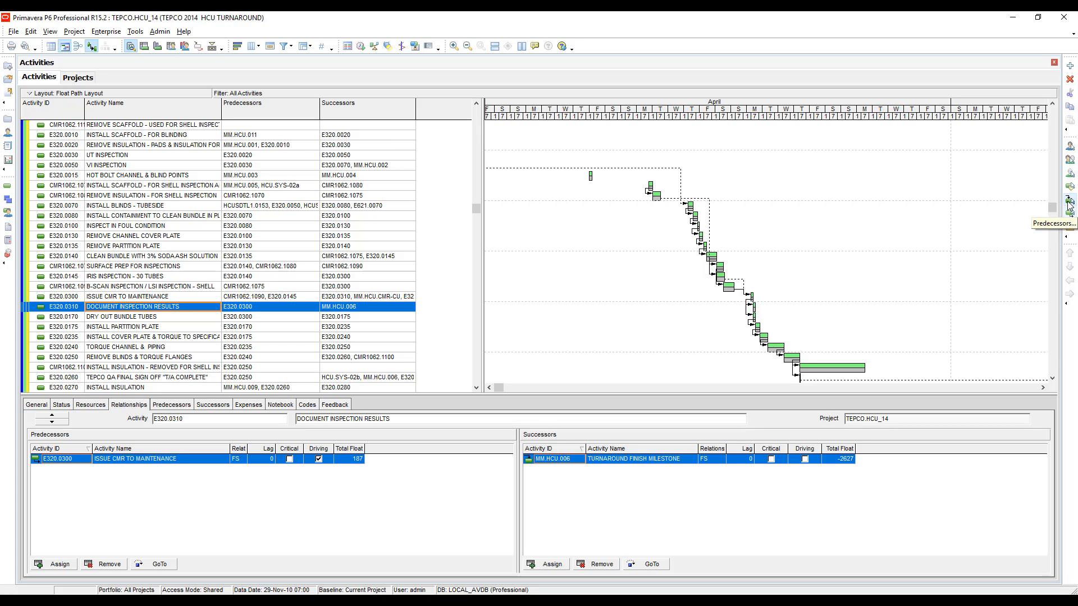
pyautogui.click(1070, 202)
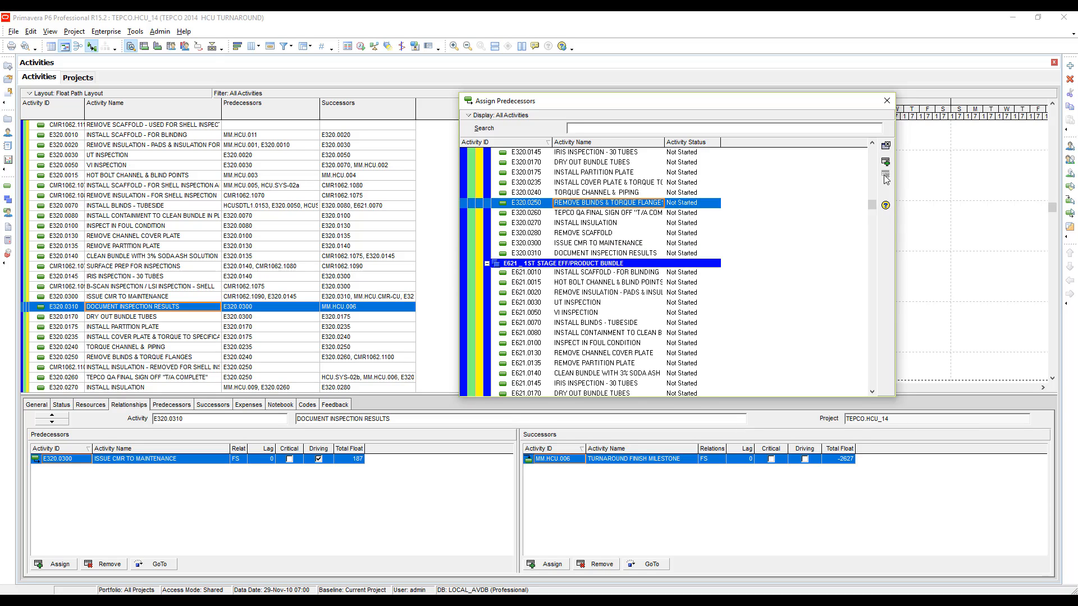
pyautogui.moveTo(887, 180)
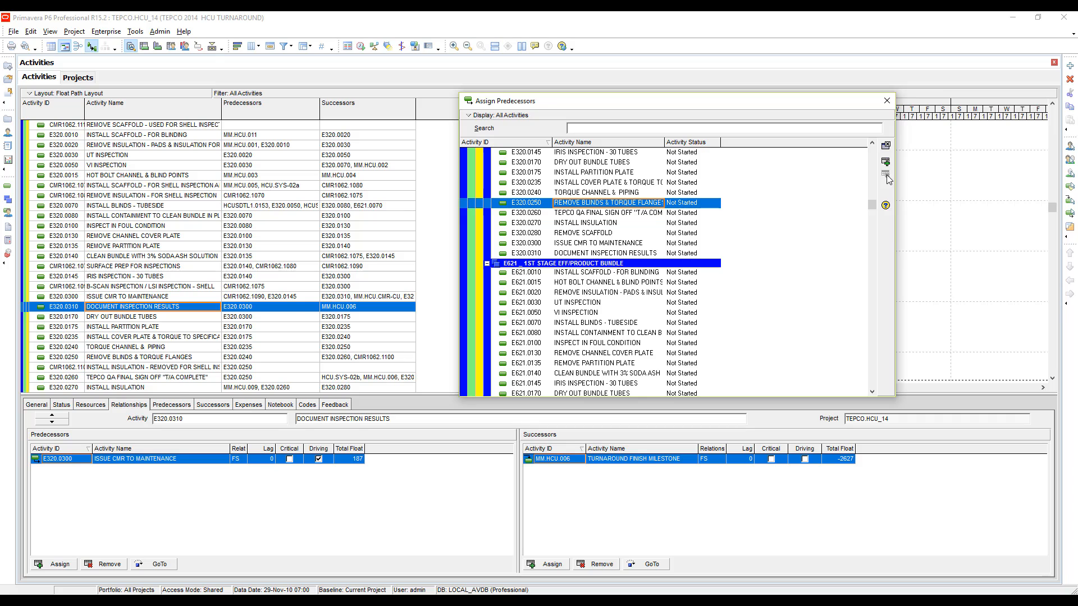
pyautogui.click(886, 100)
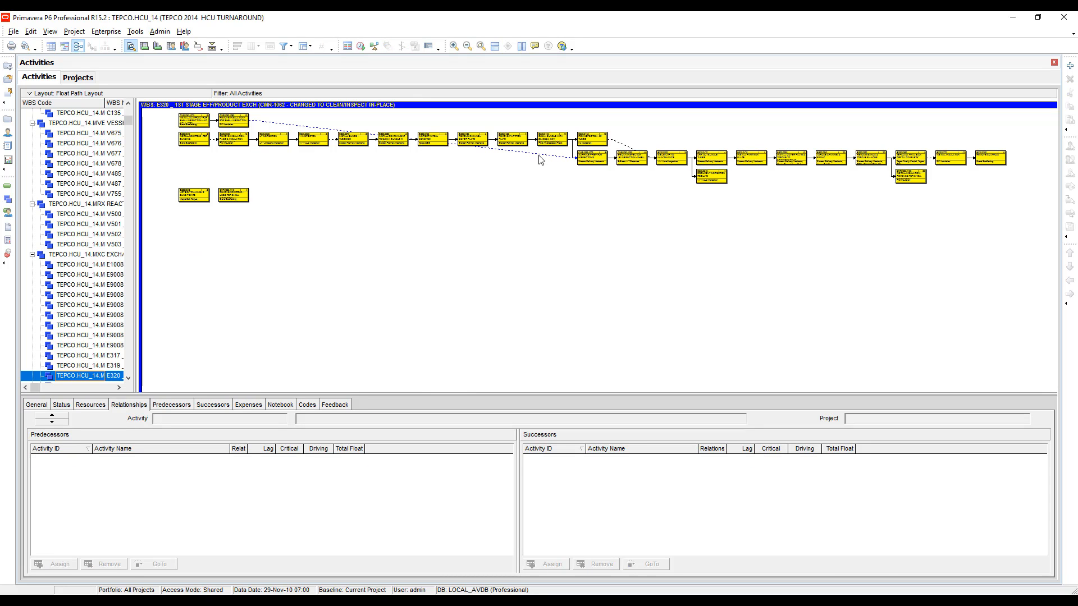
pyautogui.moveTo(531, 143)
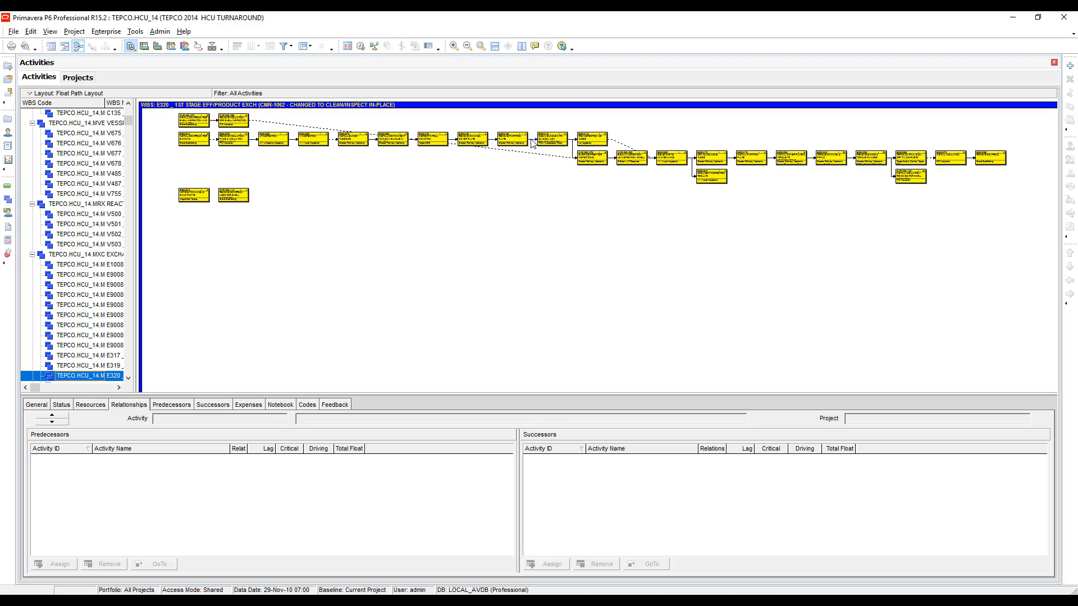
pyautogui.moveTo(537, 158)
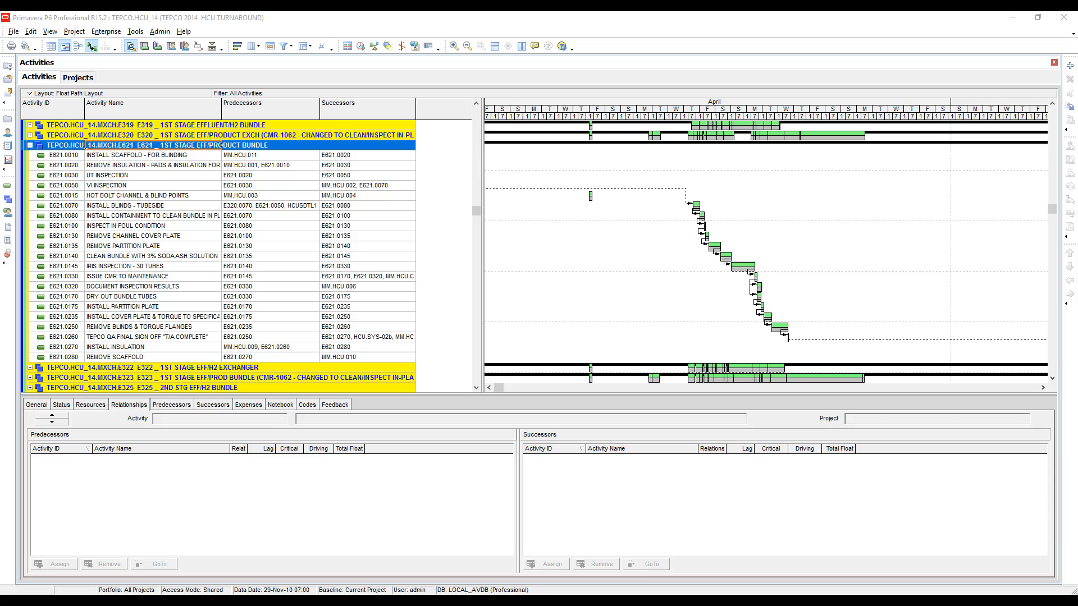
pyautogui.moveTo(122, 179)
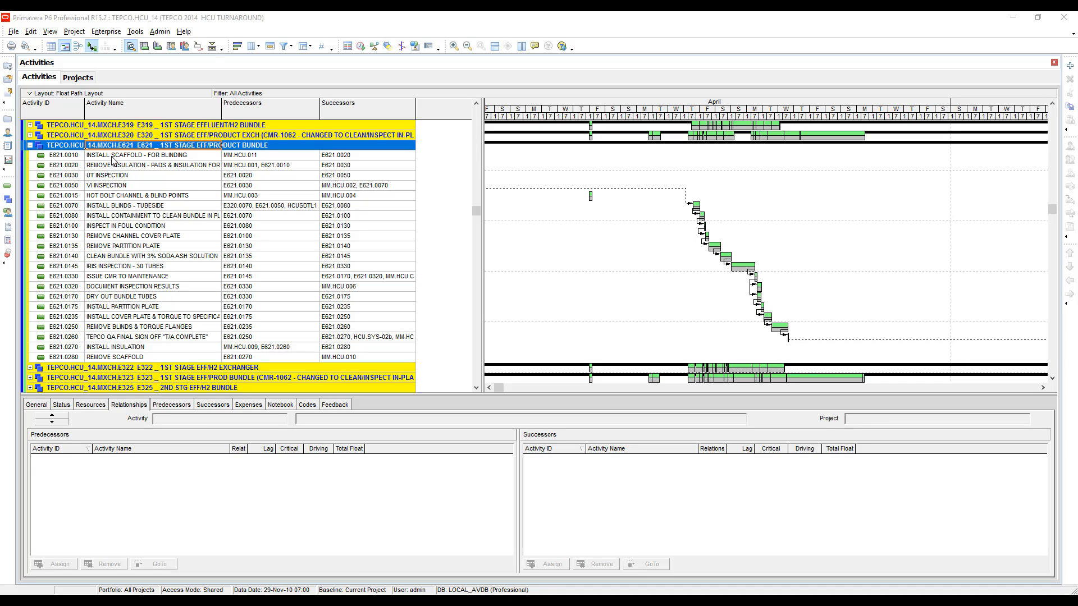
# Select every E621 product bundle activity and show them in the Assign Predecessors list
pyautogui.click(104, 155)
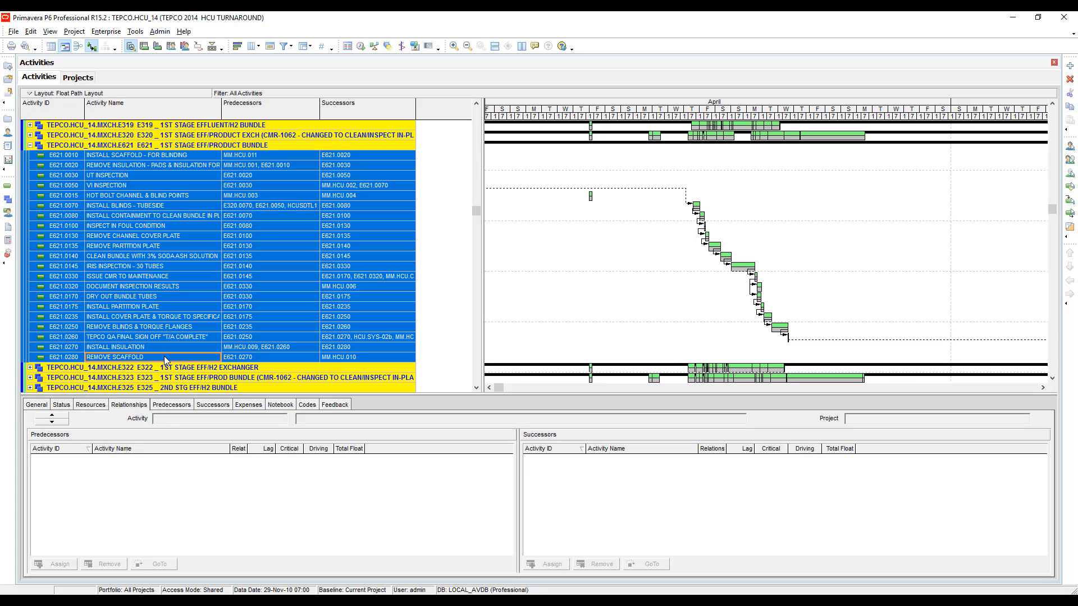
pyautogui.moveTo(168, 361)
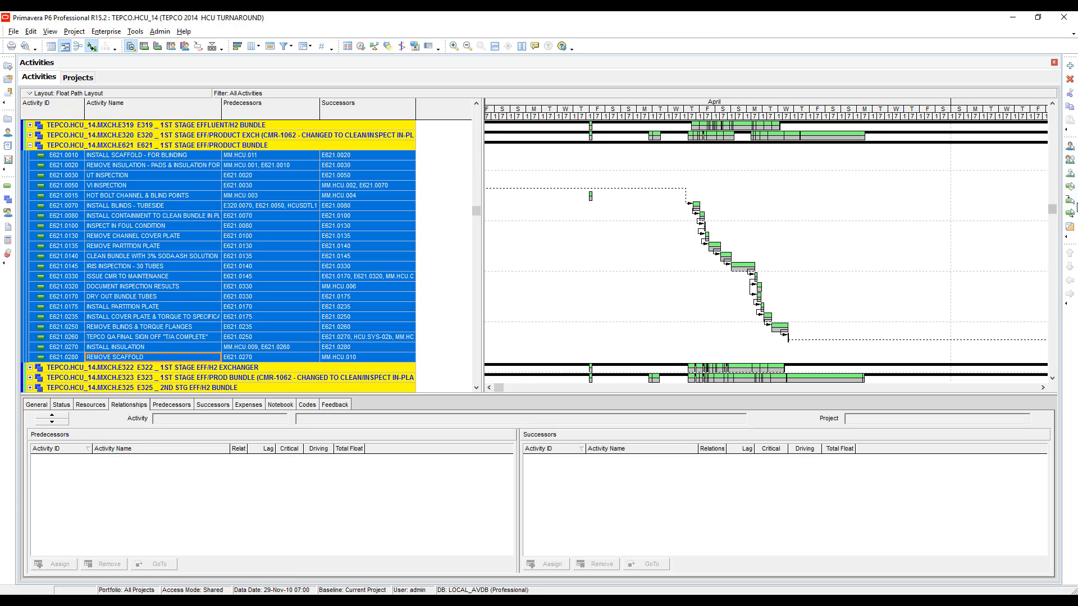
pyautogui.moveTo(1070, 201)
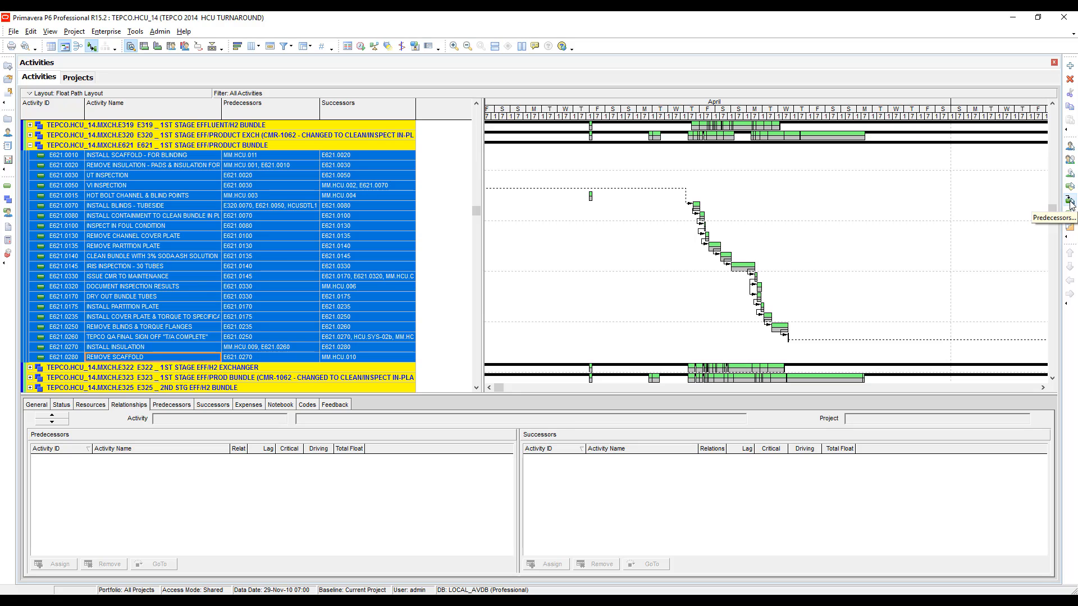
pyautogui.click(1070, 201)
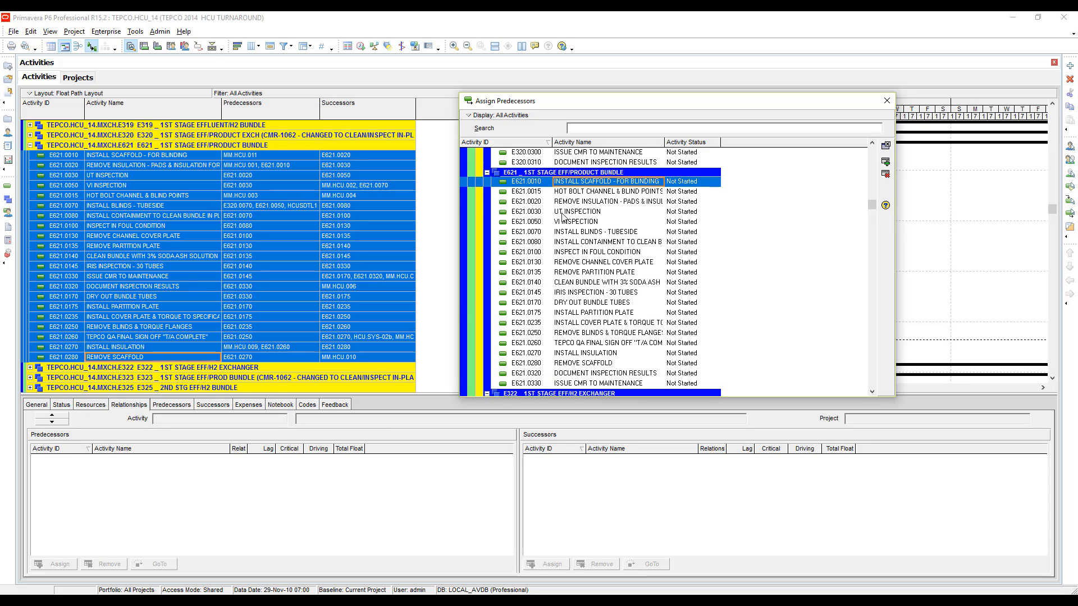
pyautogui.scroll(-3)
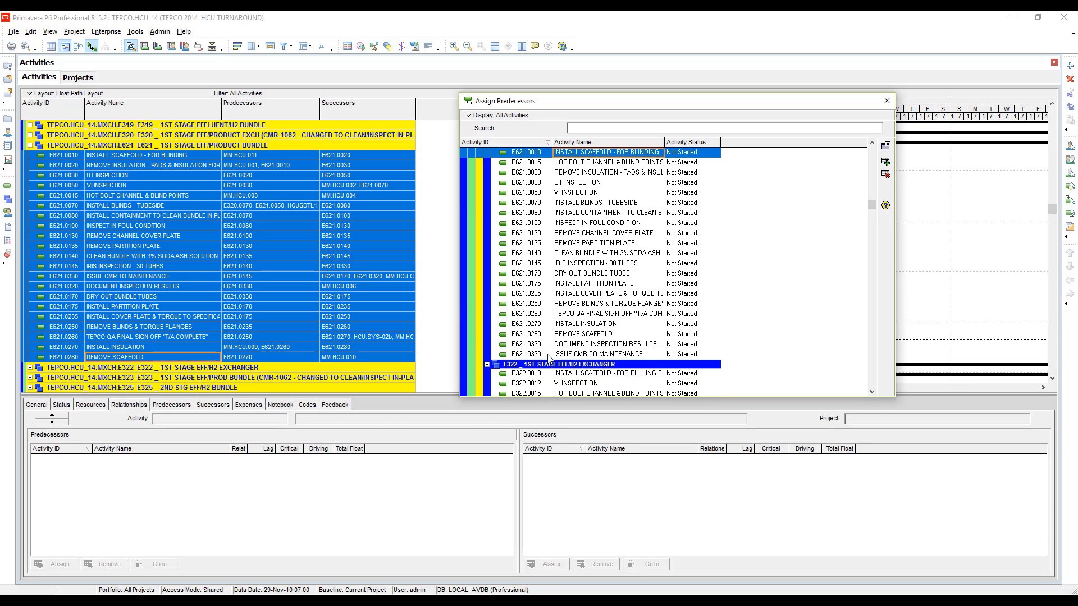
pyautogui.moveTo(797, 277)
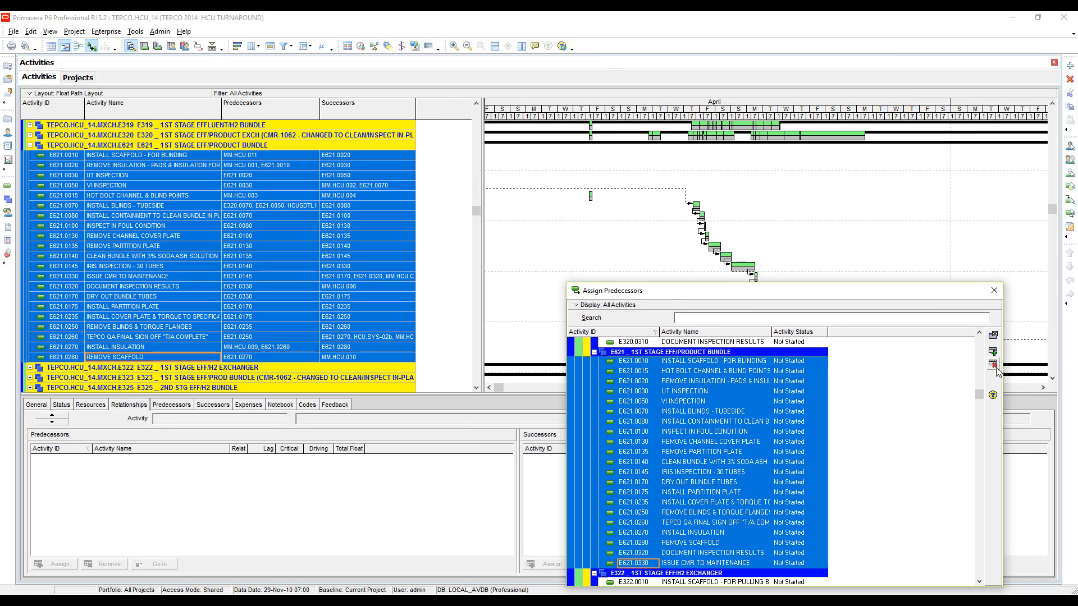
# Remove the E621 activities as predecessors of each other and confirm
pyautogui.click(992, 364)
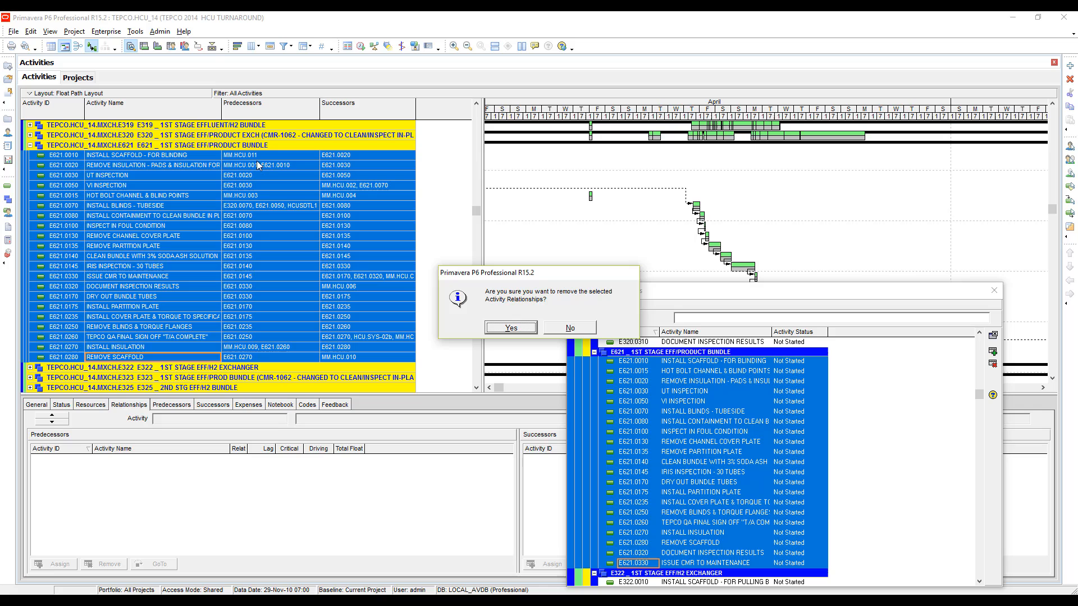
pyautogui.click(510, 327)
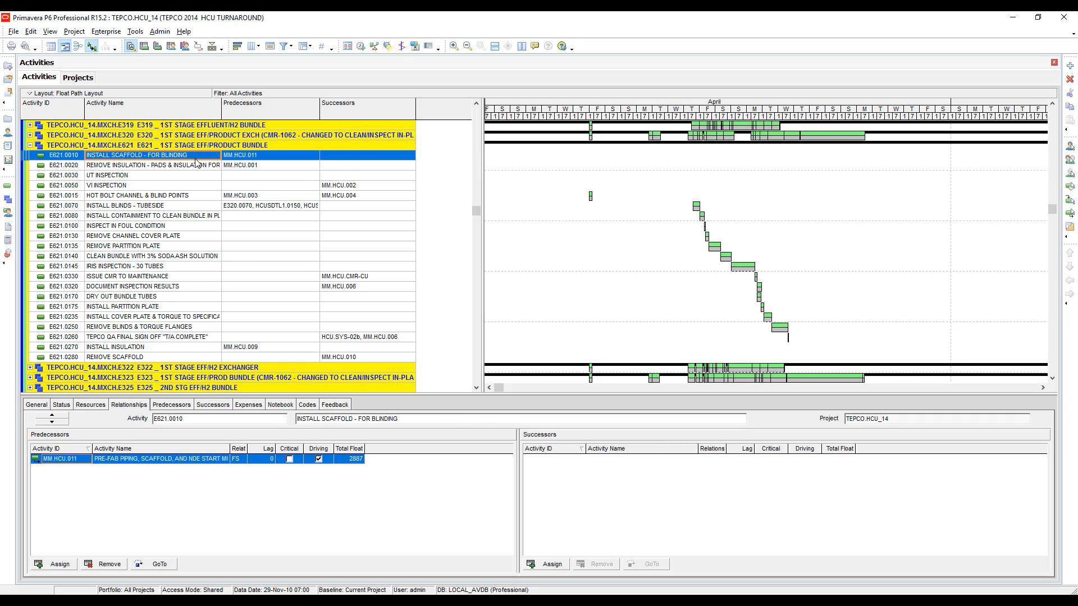
pyautogui.moveTo(171, 471)
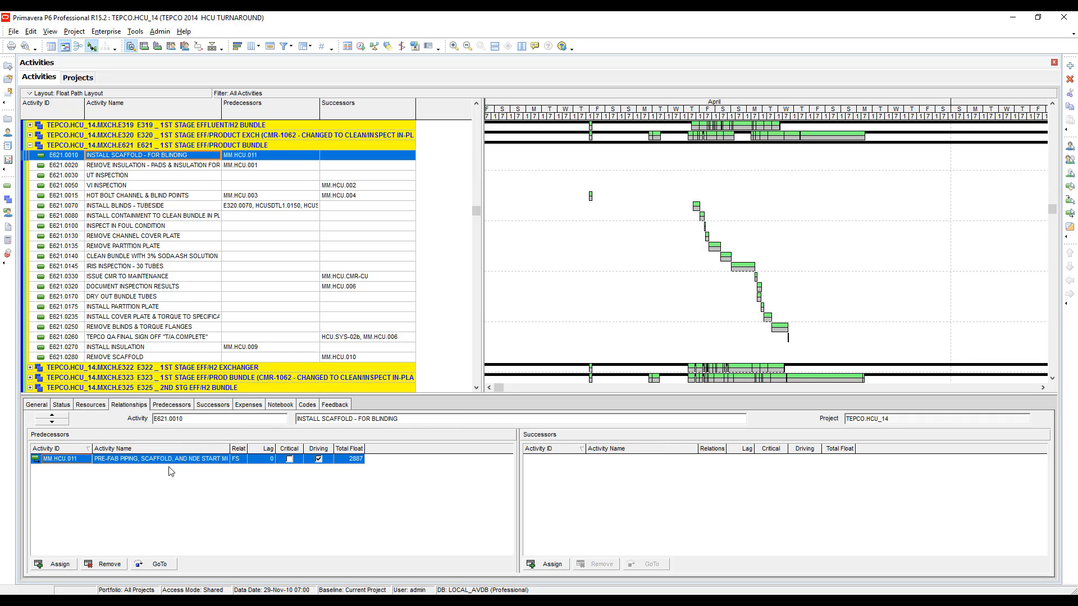
# Check the remaining relationships of E621.0020, E621.0030 and E621.0260
pyautogui.click(152, 165)
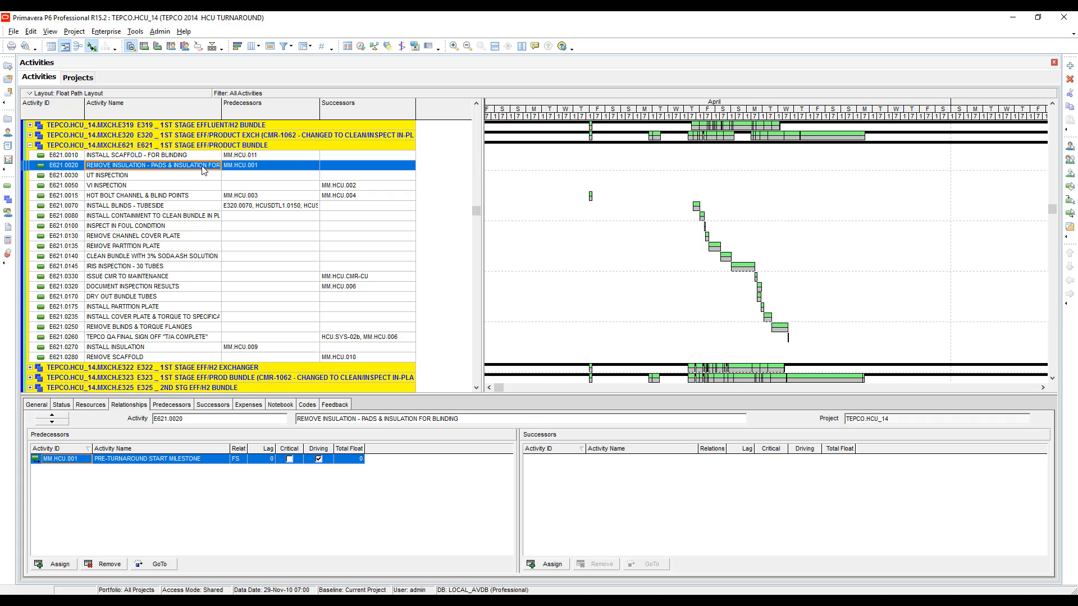
pyautogui.click(107, 175)
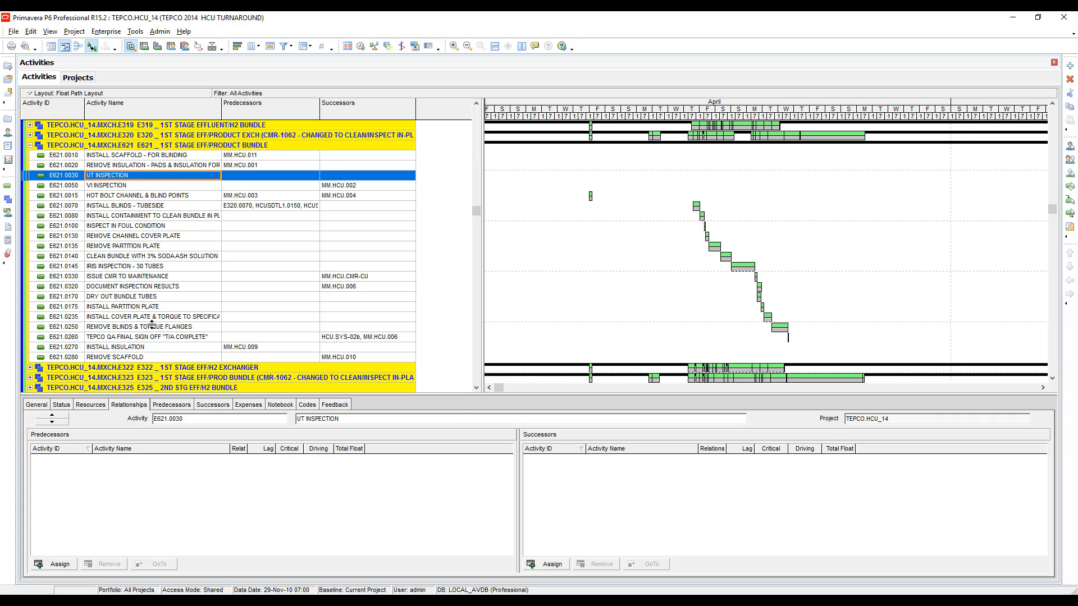
pyautogui.click(145, 337)
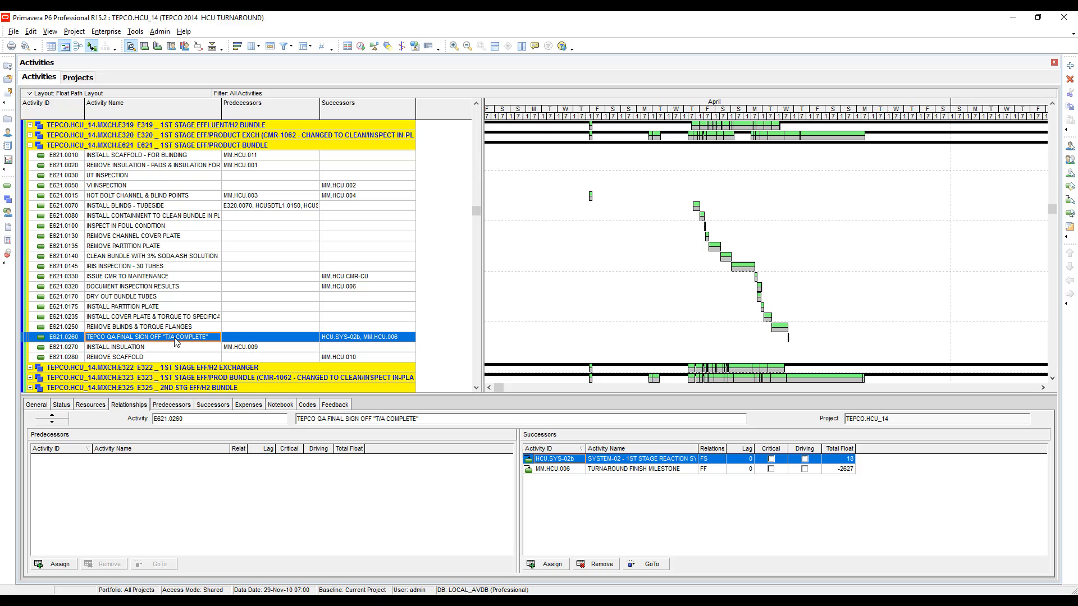
pyautogui.moveTo(971, 506)
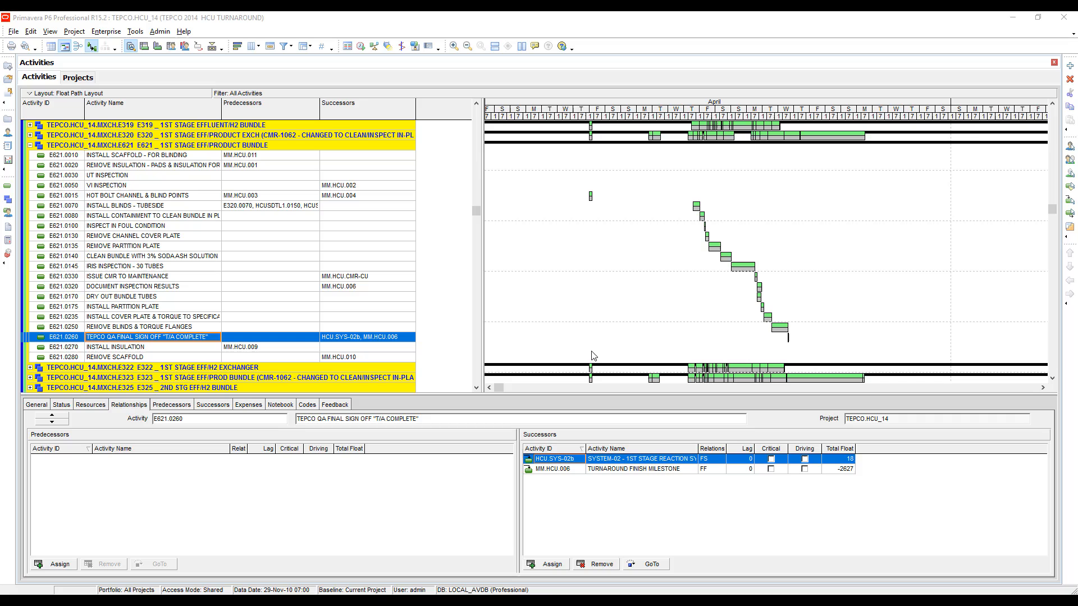
pyautogui.moveTo(326, 37)
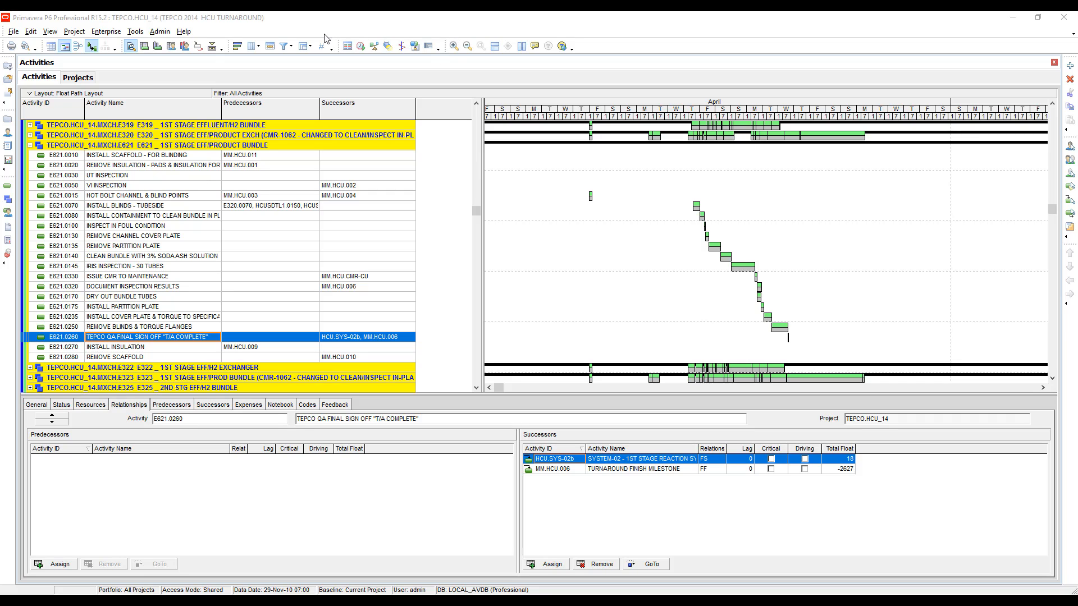
# Reschedule the project with F9 to recalculate the turnaround dates
pyautogui.click(360, 47)
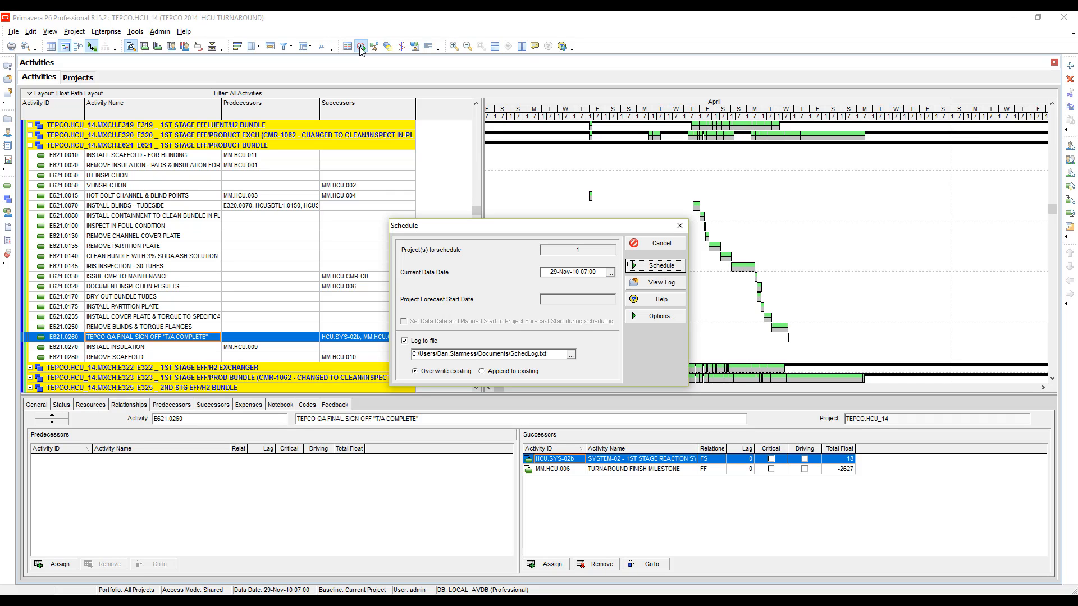
pyautogui.click(653, 265)
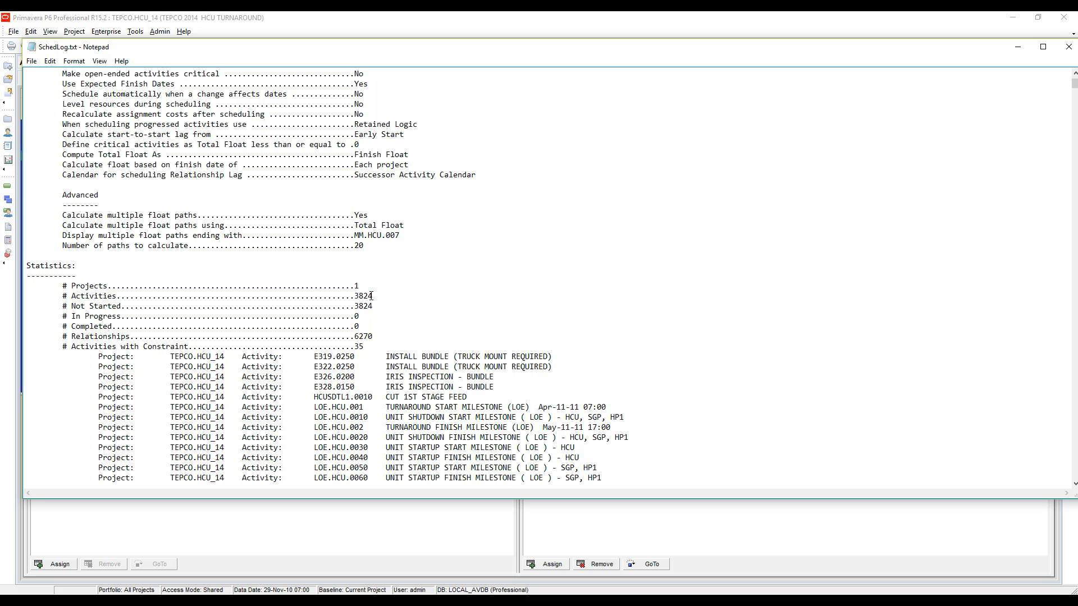
pyautogui.moveTo(944, 71)
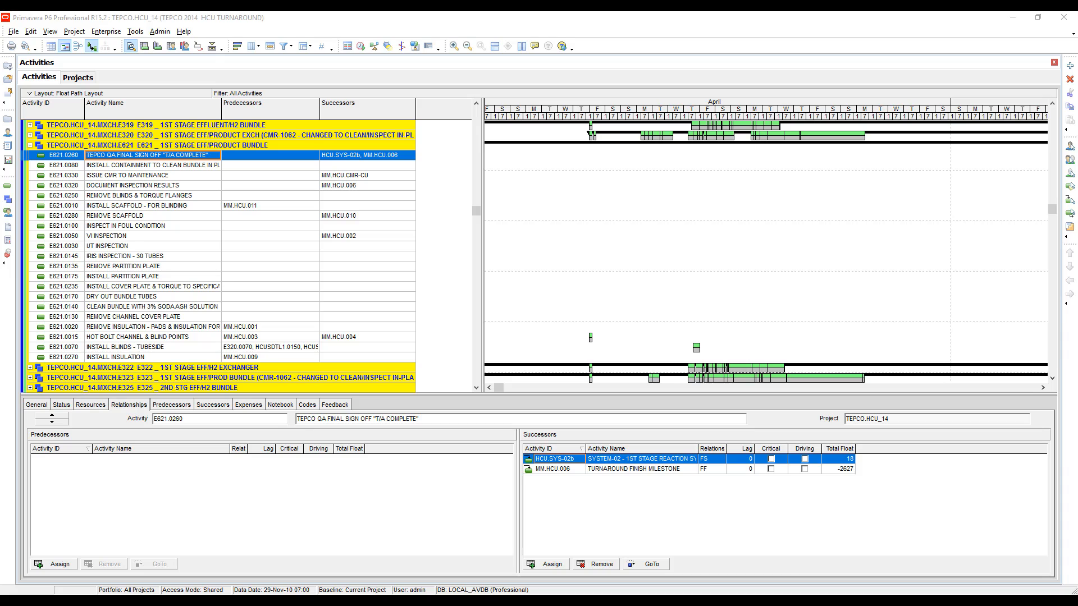
pyautogui.moveTo(785, 45)
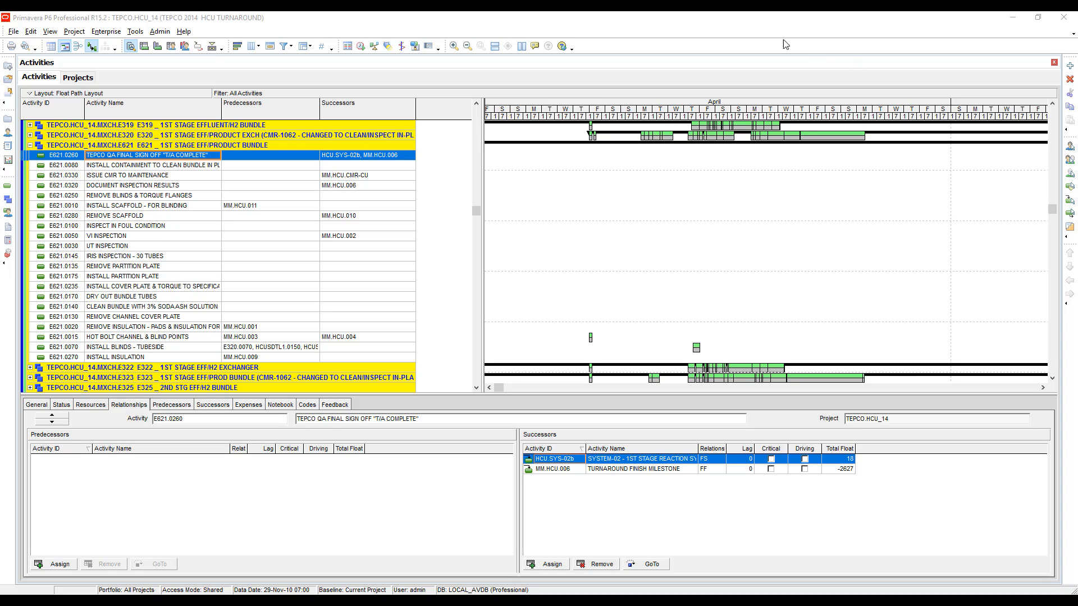
pyautogui.moveTo(757, 39)
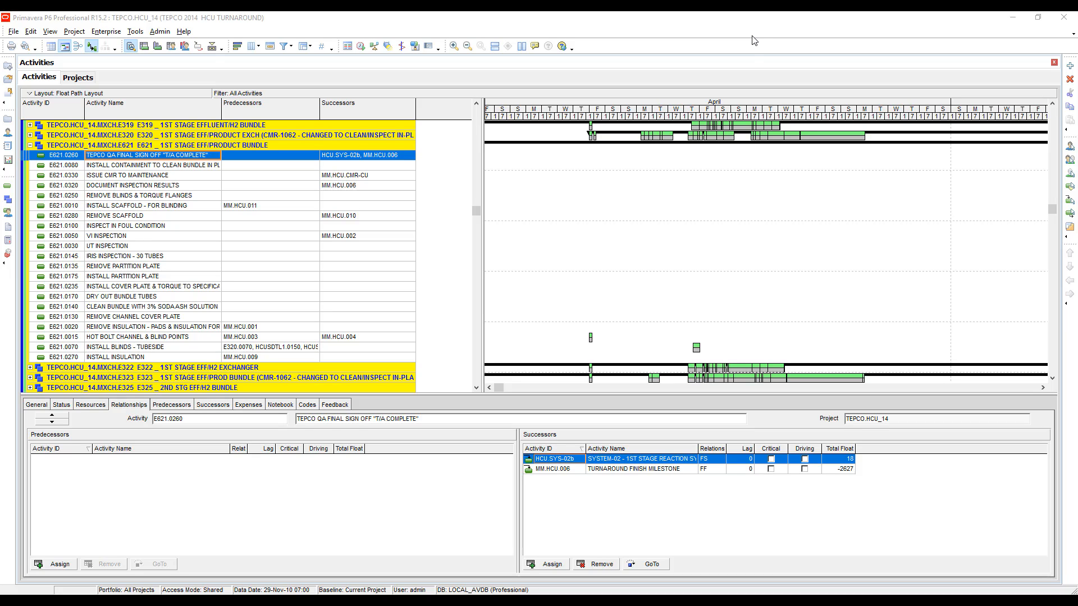
pyautogui.moveTo(726, 51)
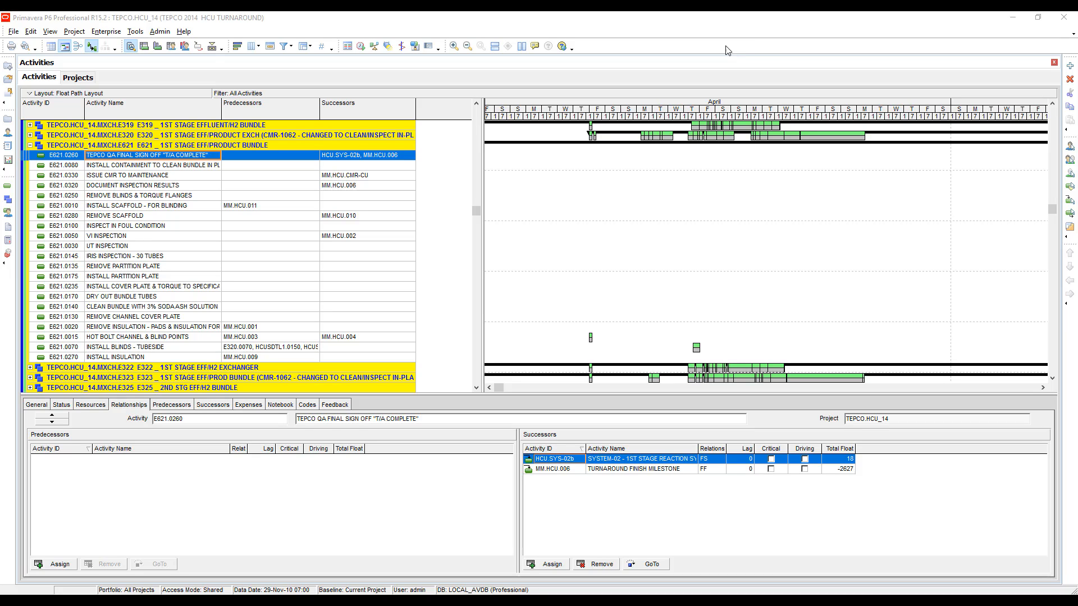
pyautogui.moveTo(676, 42)
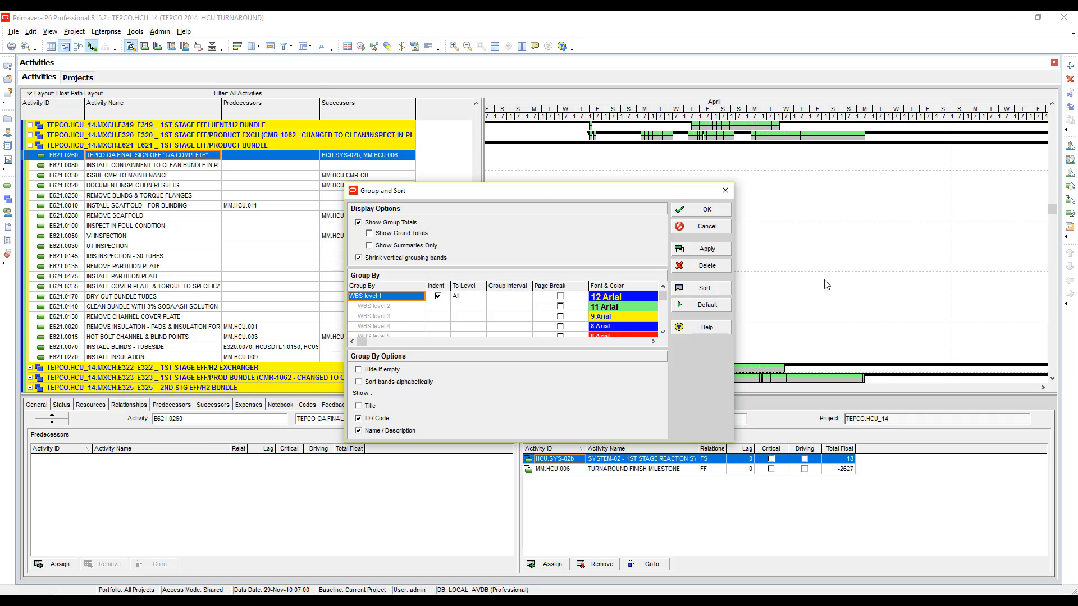
# Delete the WBS level 1 grouping so activities show as one flat list
pyautogui.click(700, 265)
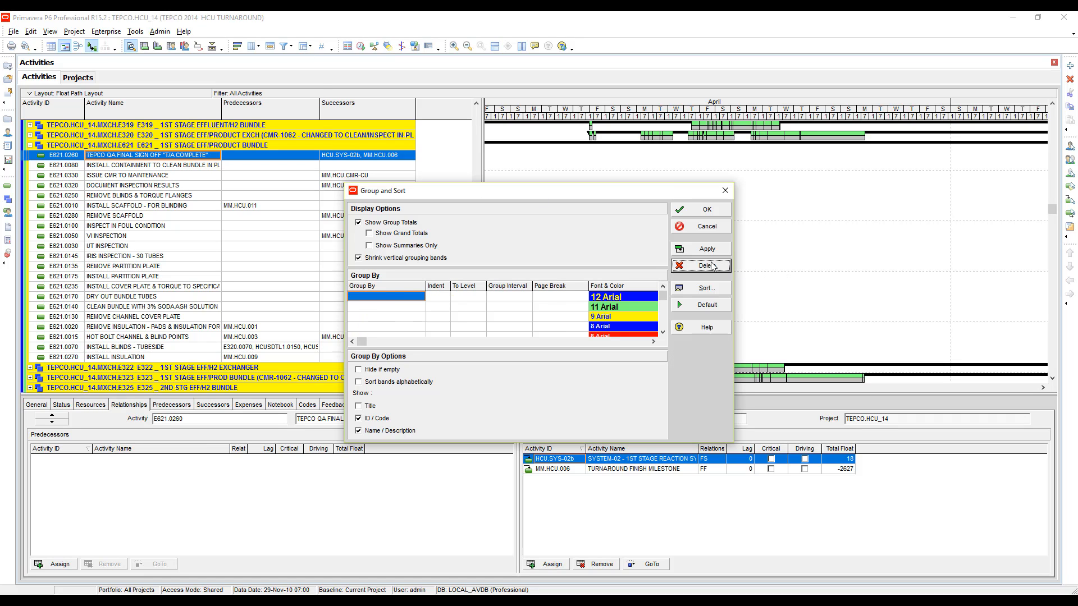
pyautogui.click(701, 265)
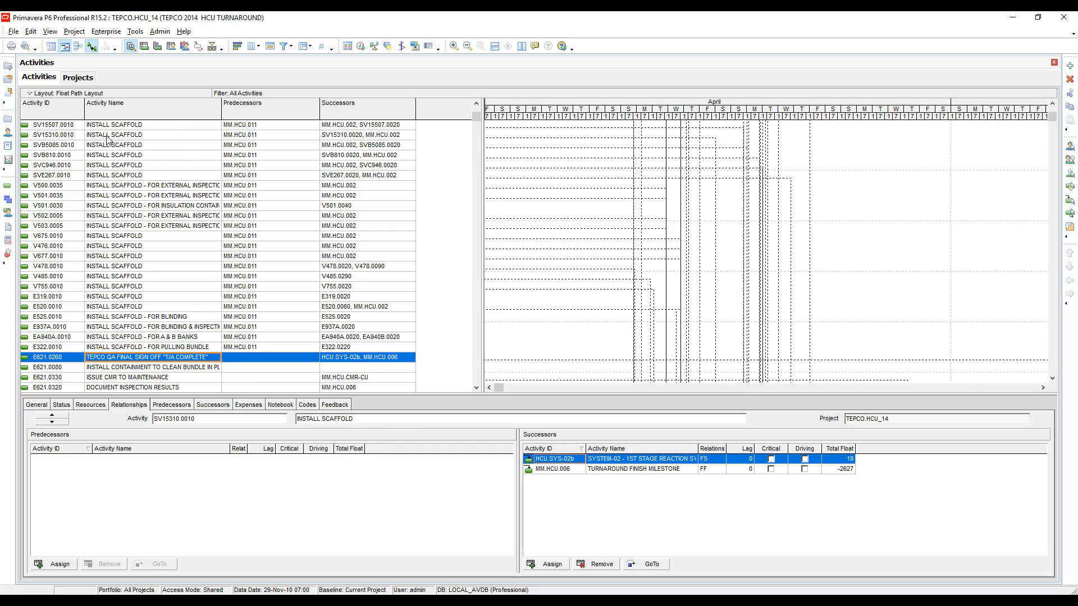
# Select an activity in the flat list as the start of selecting all activities
pyautogui.click(114, 134)
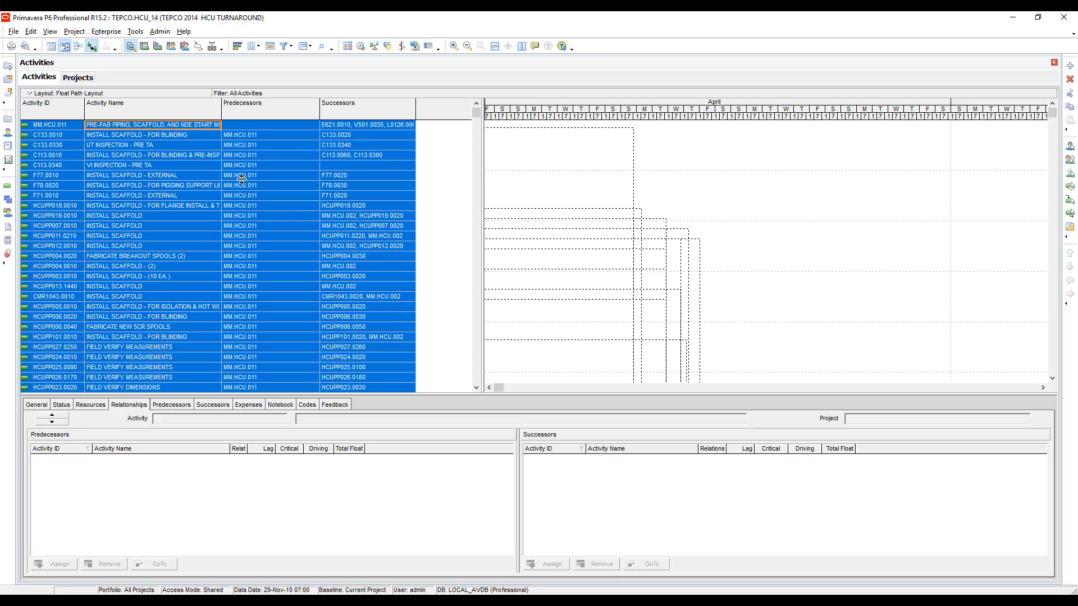
pyautogui.moveTo(1070, 200)
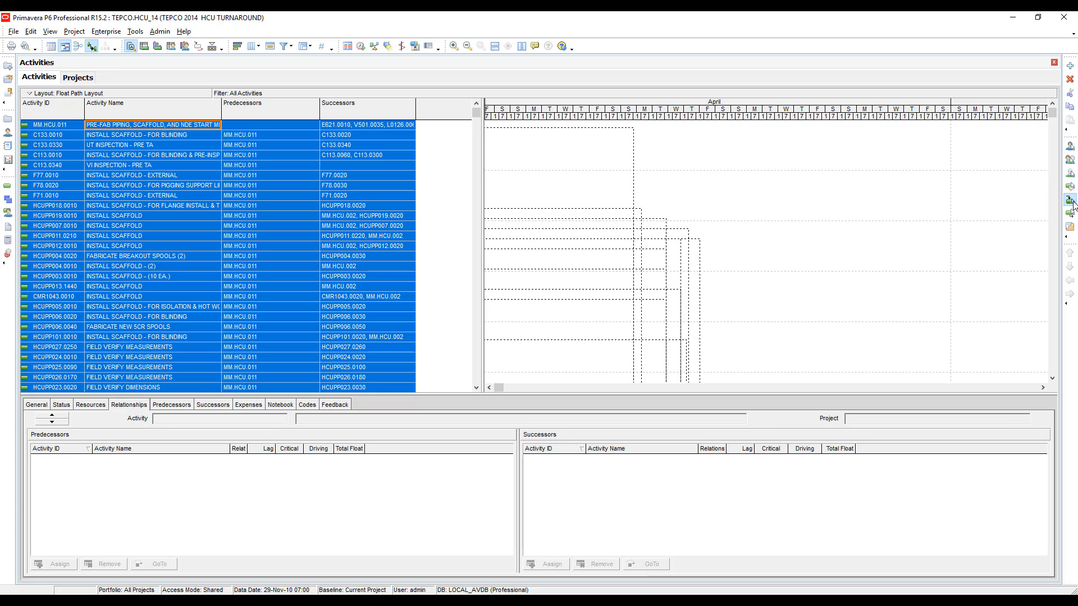
pyautogui.moveTo(693, 183)
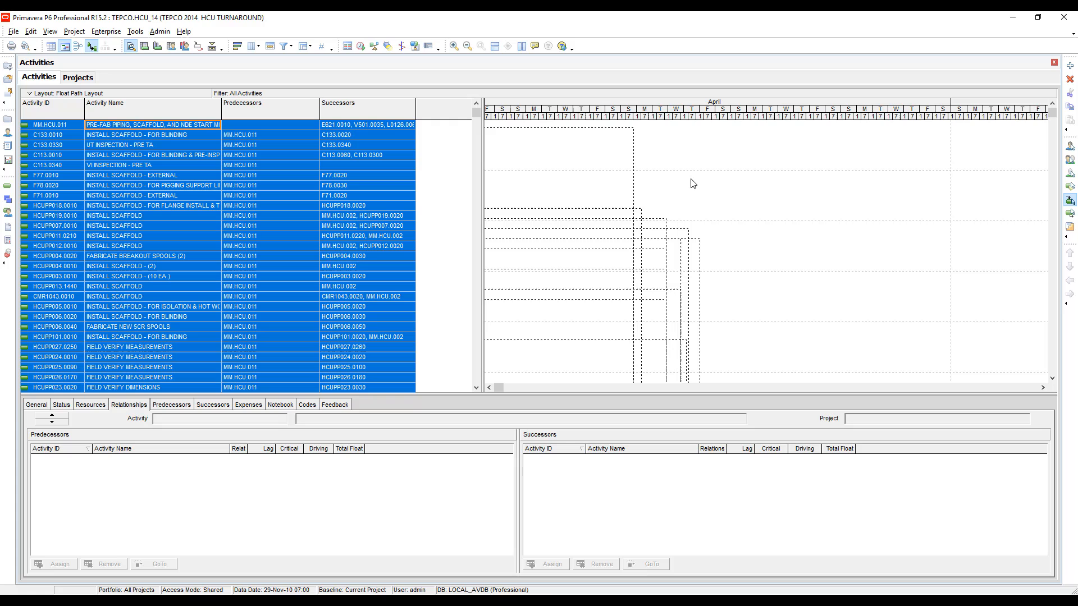
pyautogui.moveTo(669, 237)
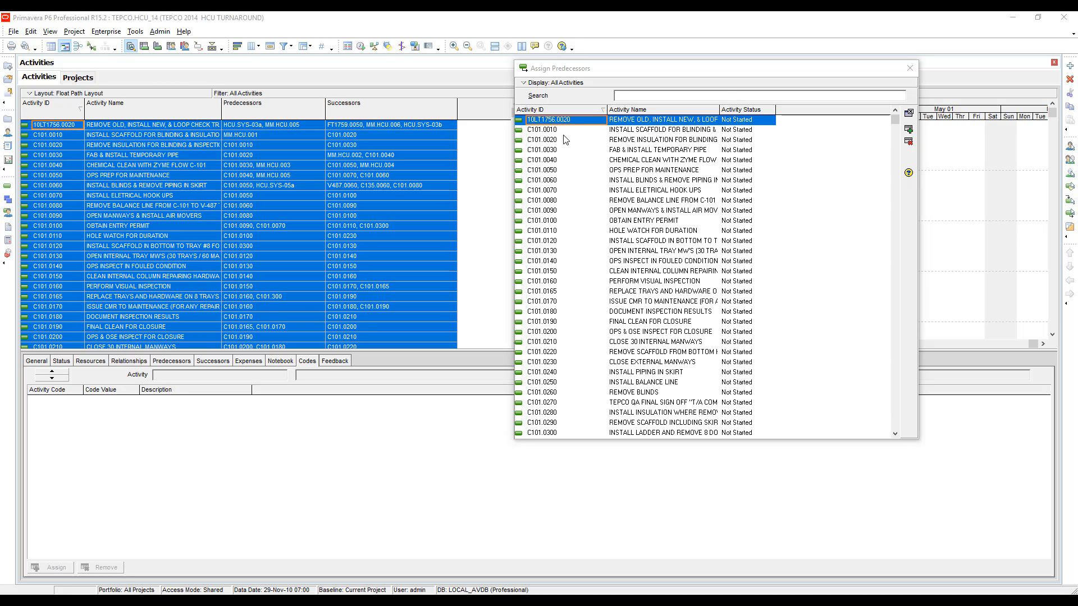
pyautogui.moveTo(562, 136)
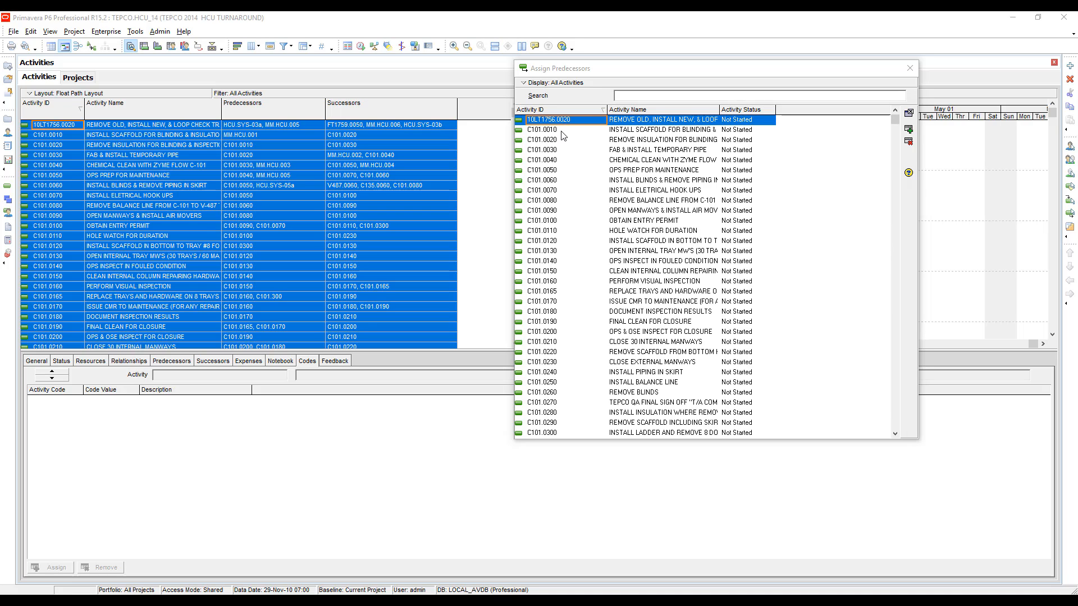
pyautogui.moveTo(707, 155)
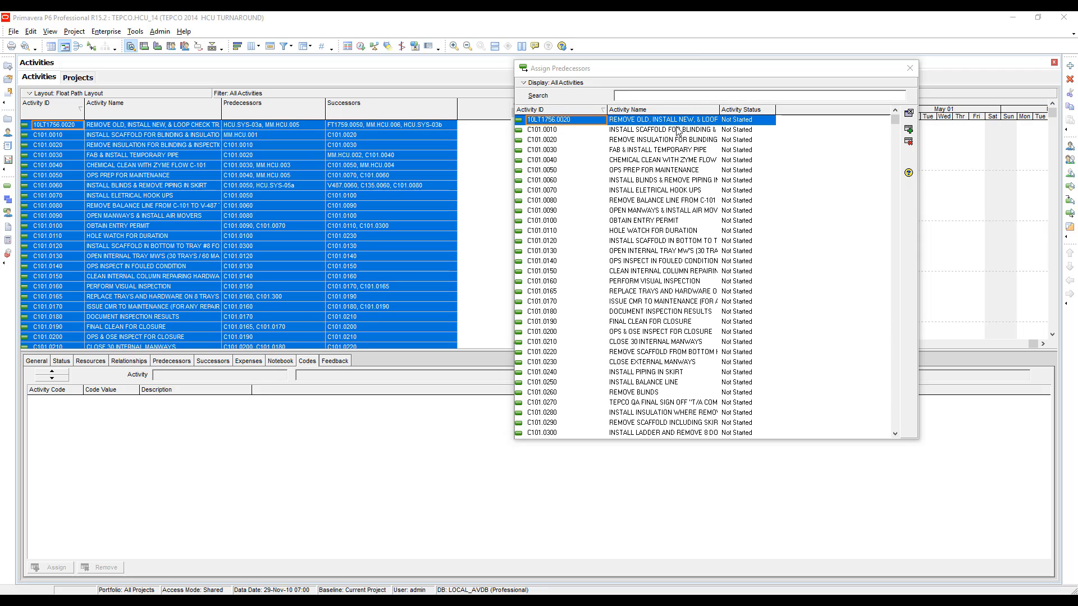
# Show the Assign Predecessors candidates as a flat list via Group and Sort By > List
pyautogui.click(554, 82)
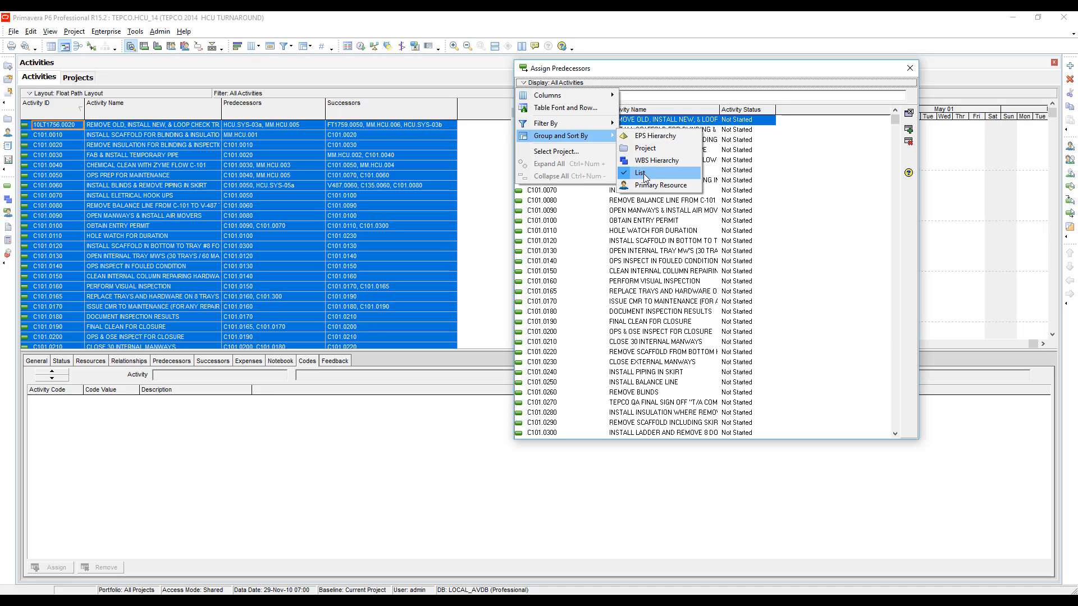
pyautogui.click(640, 173)
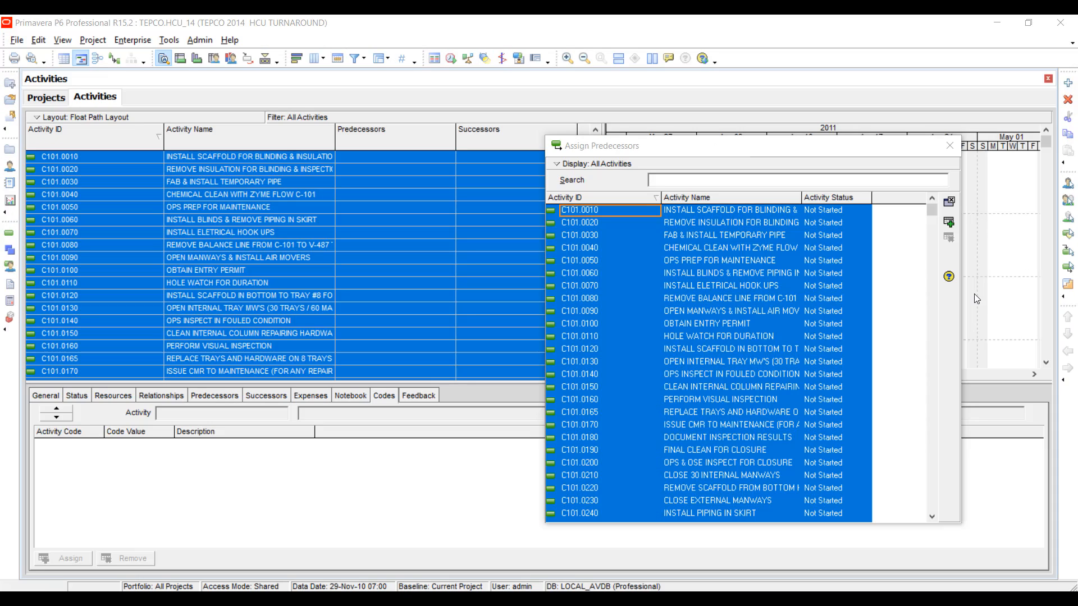
pyautogui.moveTo(972, 277)
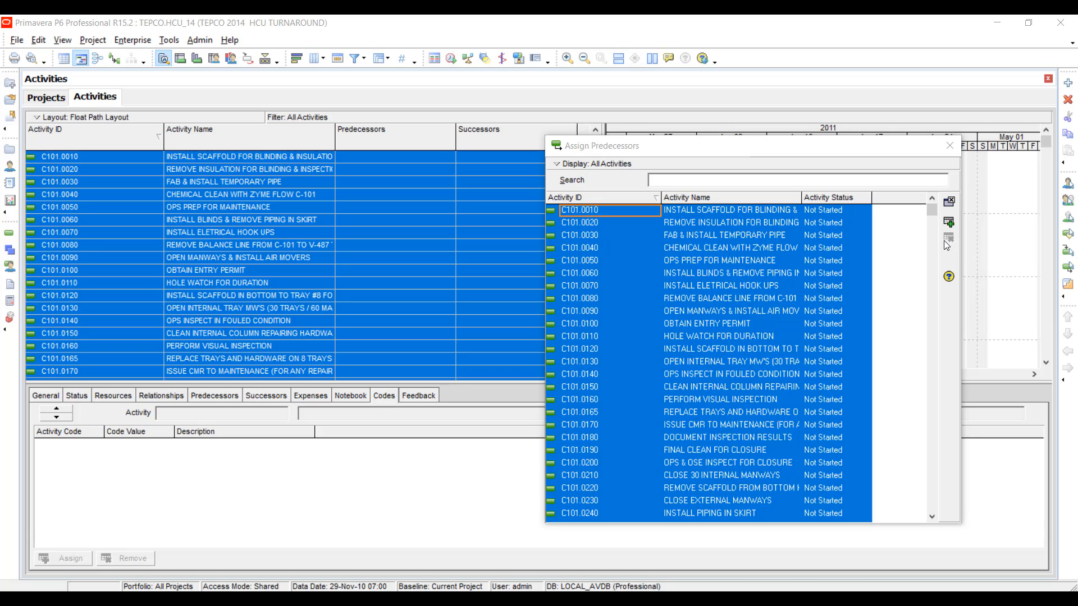
pyautogui.moveTo(948, 248)
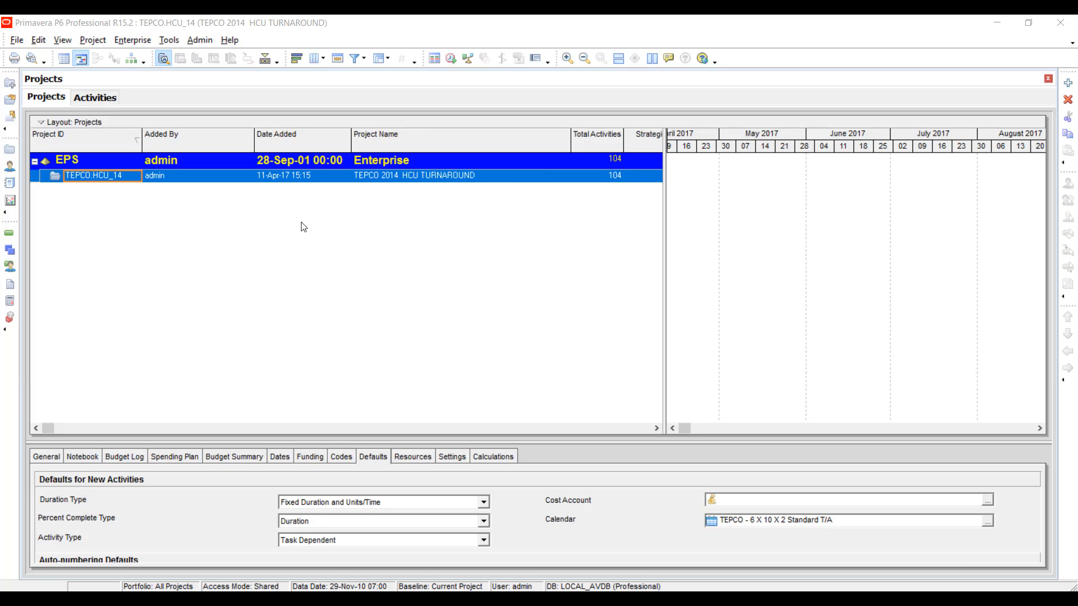
pyautogui.moveTo(250, 205)
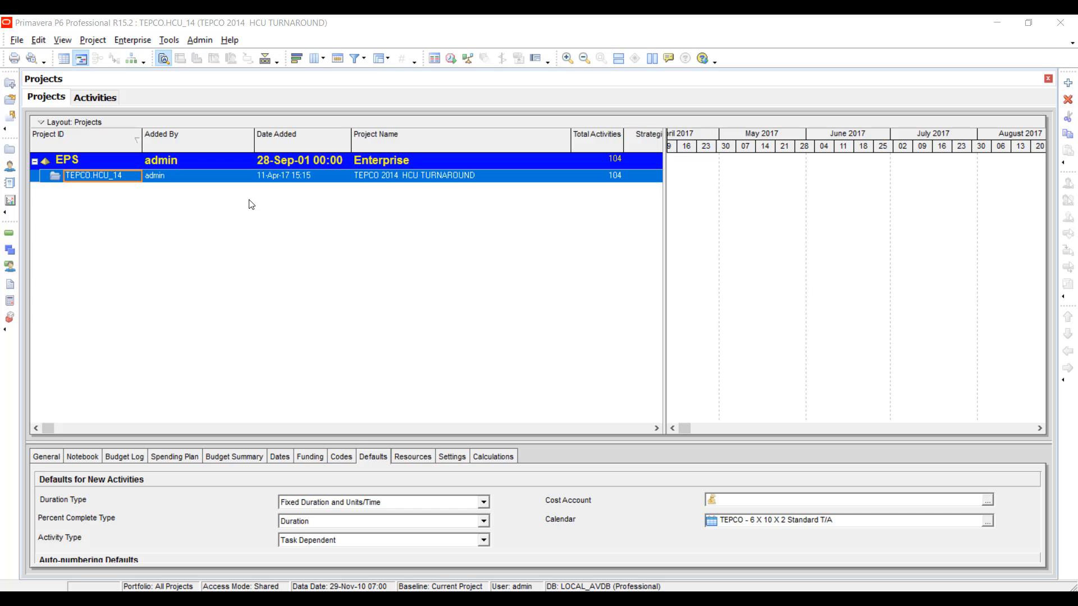
pyautogui.moveTo(226, 183)
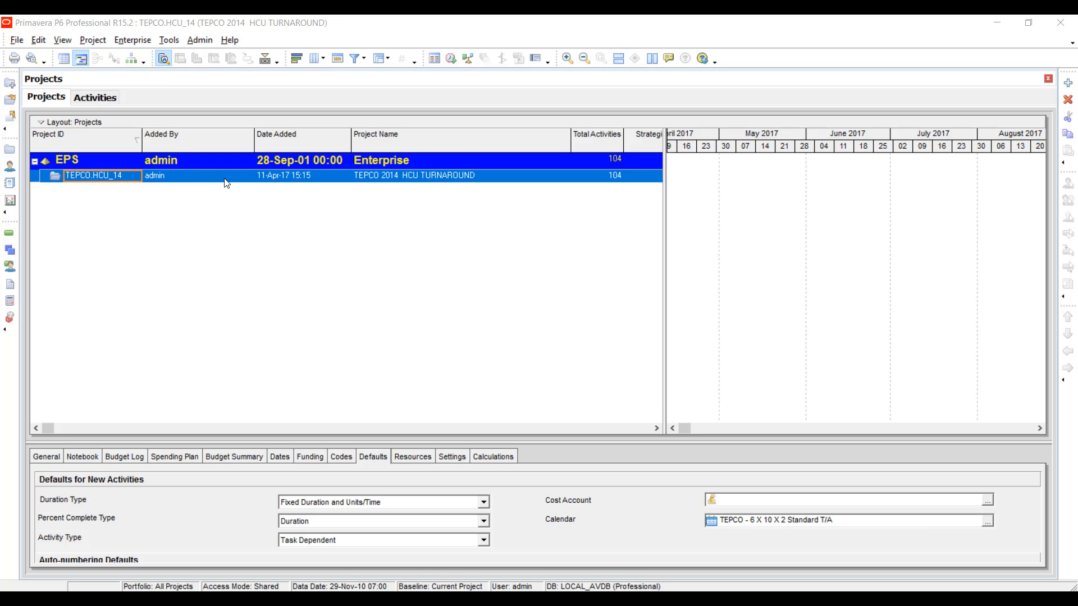
# Bring up the context menu for the TEPCO.HCU_14 project row
pyautogui.rightClick(155, 175)
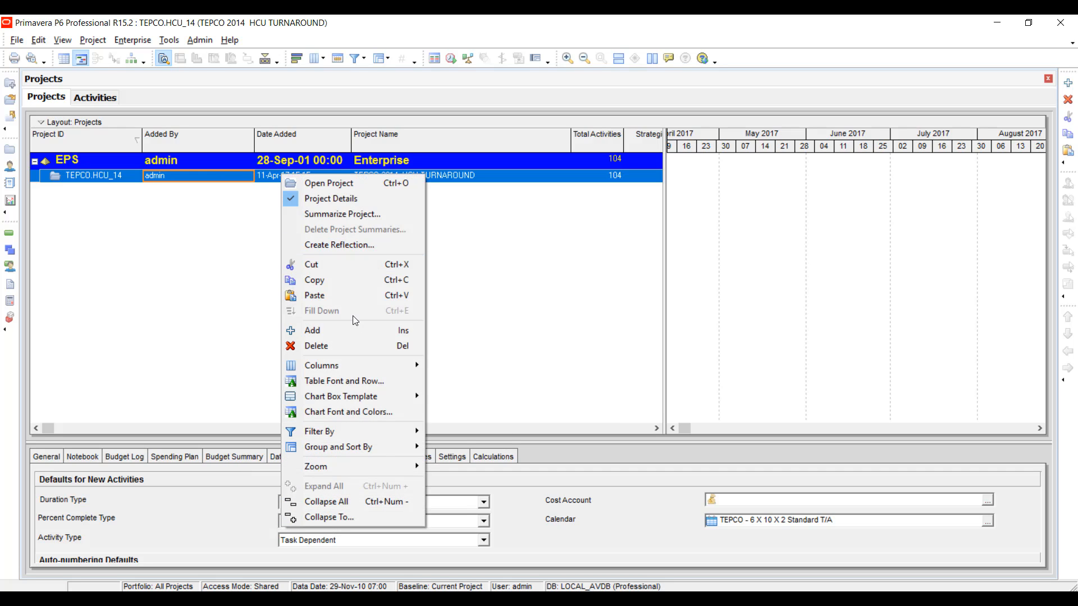
# Copy the TEPCO.HCU_14 project with default project and WBS options but Relationships unticked
pyautogui.click(315, 296)
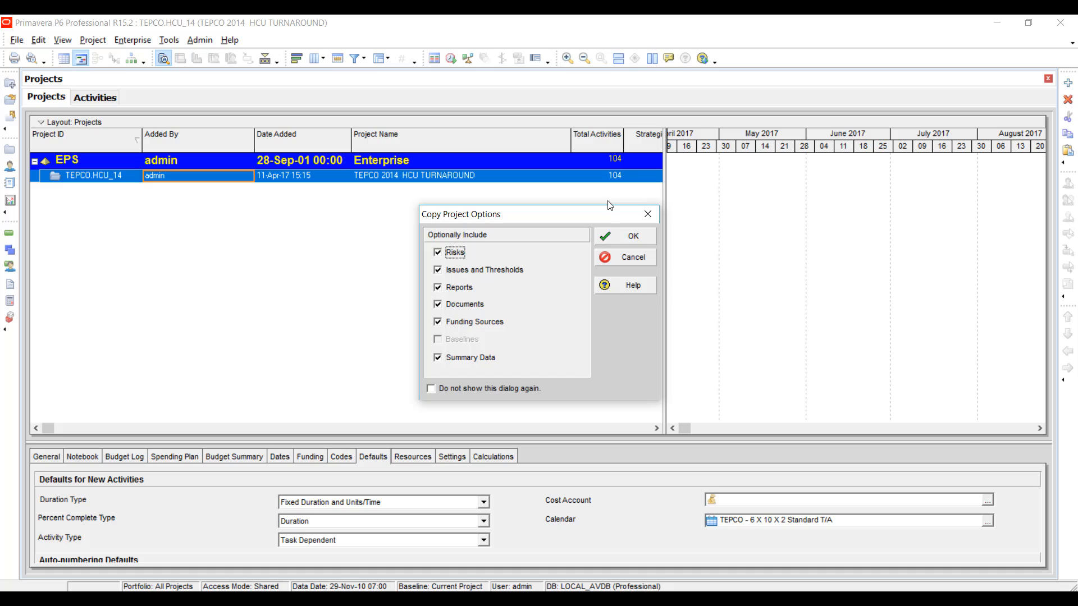
pyautogui.moveTo(587, 252)
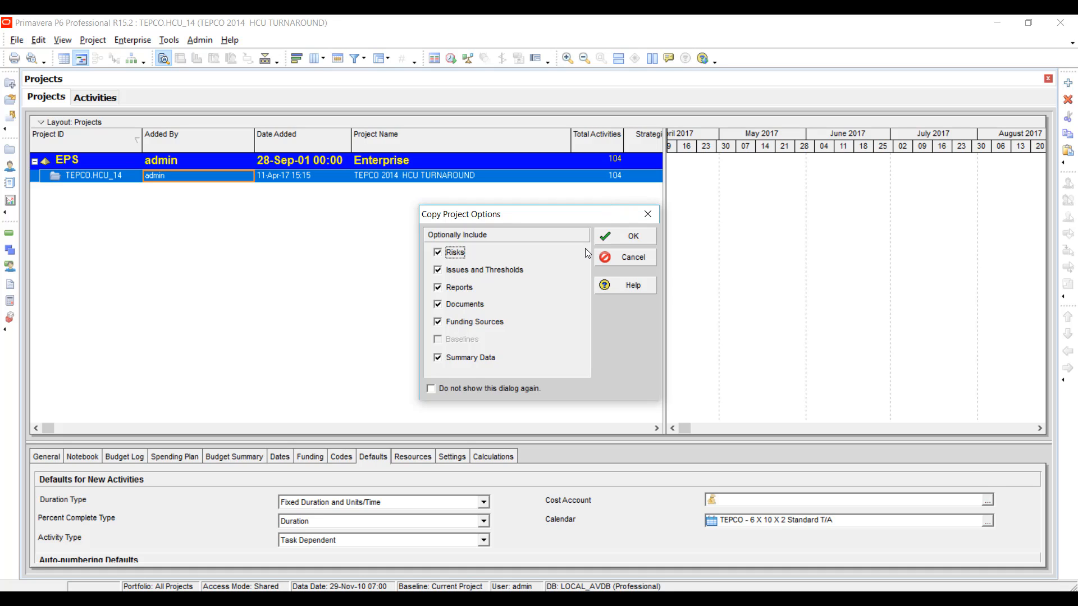
pyautogui.click(631, 235)
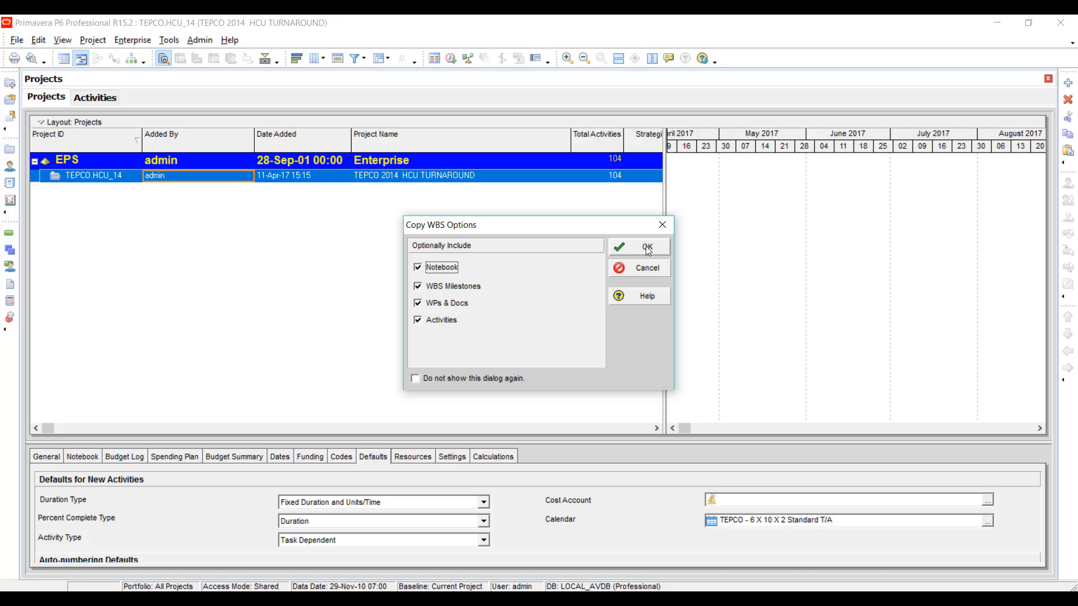
pyautogui.click(643, 247)
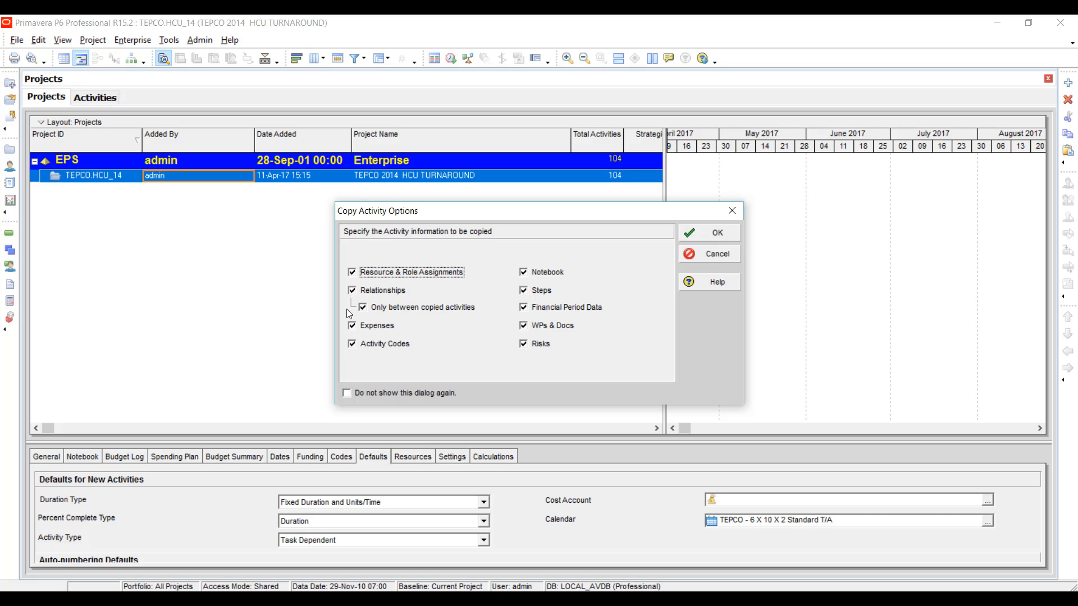
pyautogui.click(352, 289)
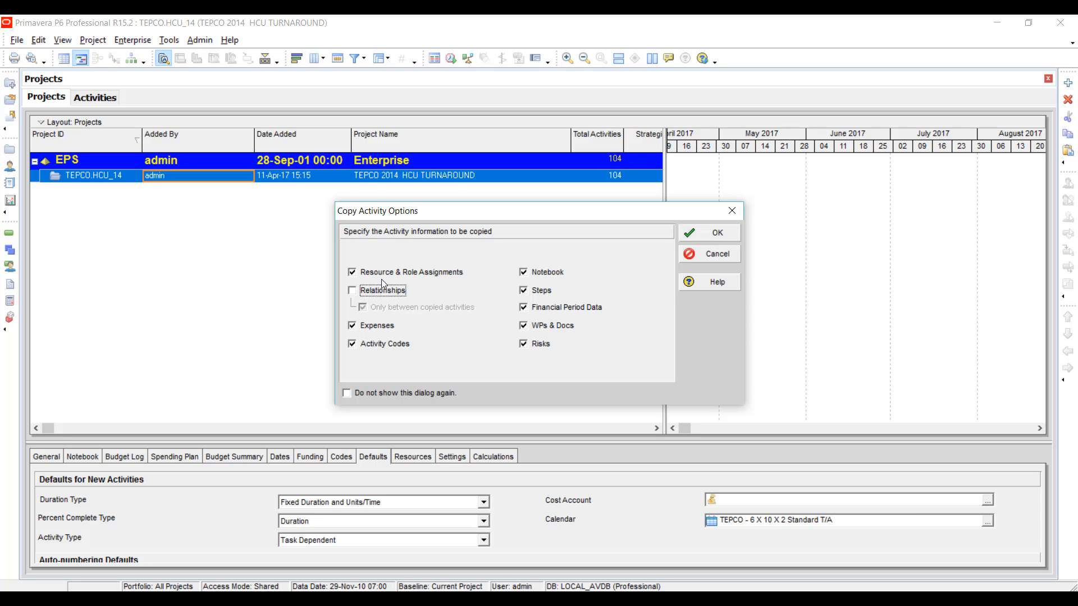
pyautogui.click(716, 233)
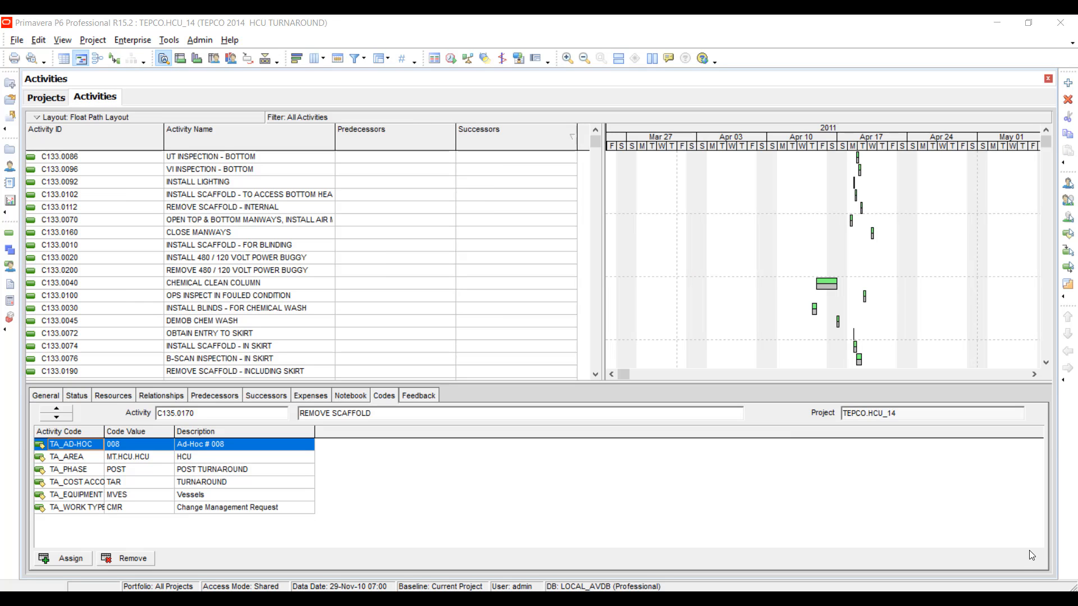